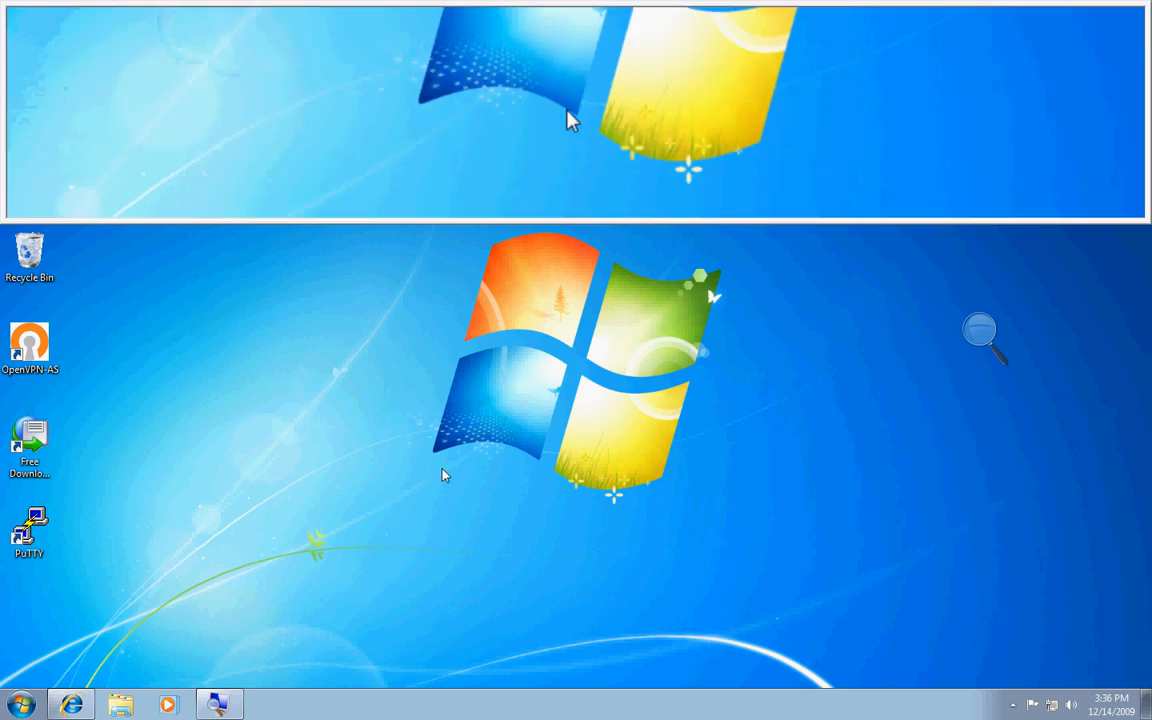
Start an SSH connection in PuTTY to host 10.7.31.144.
{"action": "left_click_drag", "start_coordinate": [30, 530], "coordinate": [44, 90]}
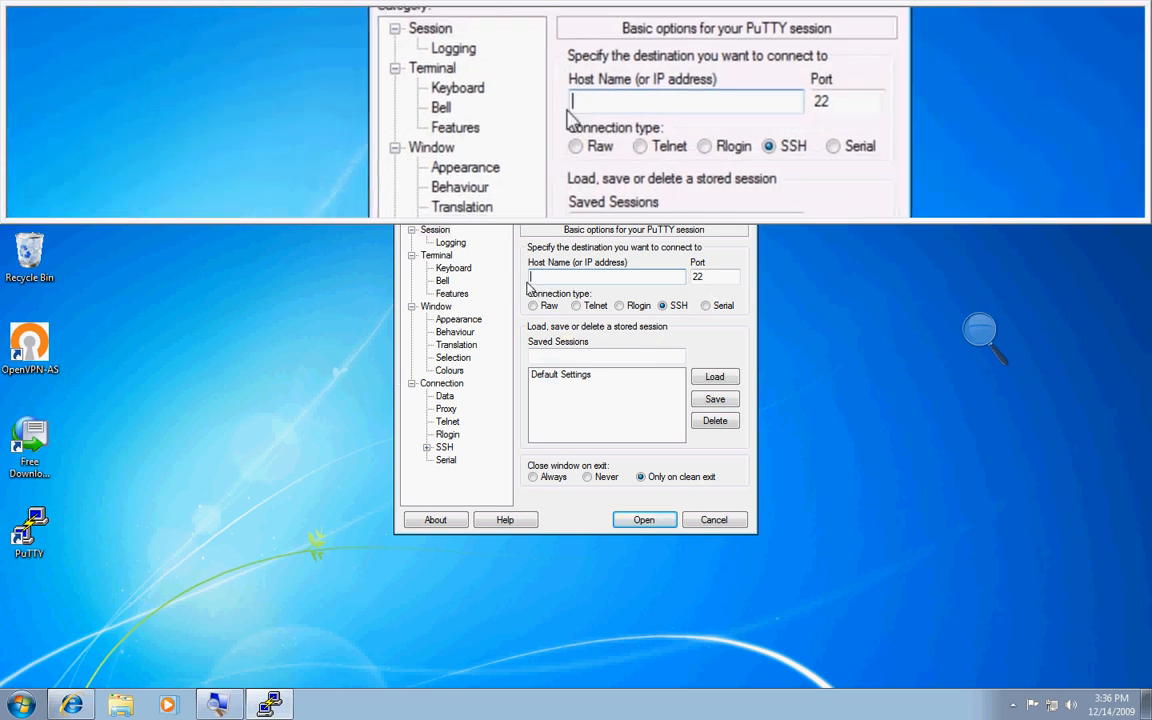
{"action": "type", "text": "10.7"}
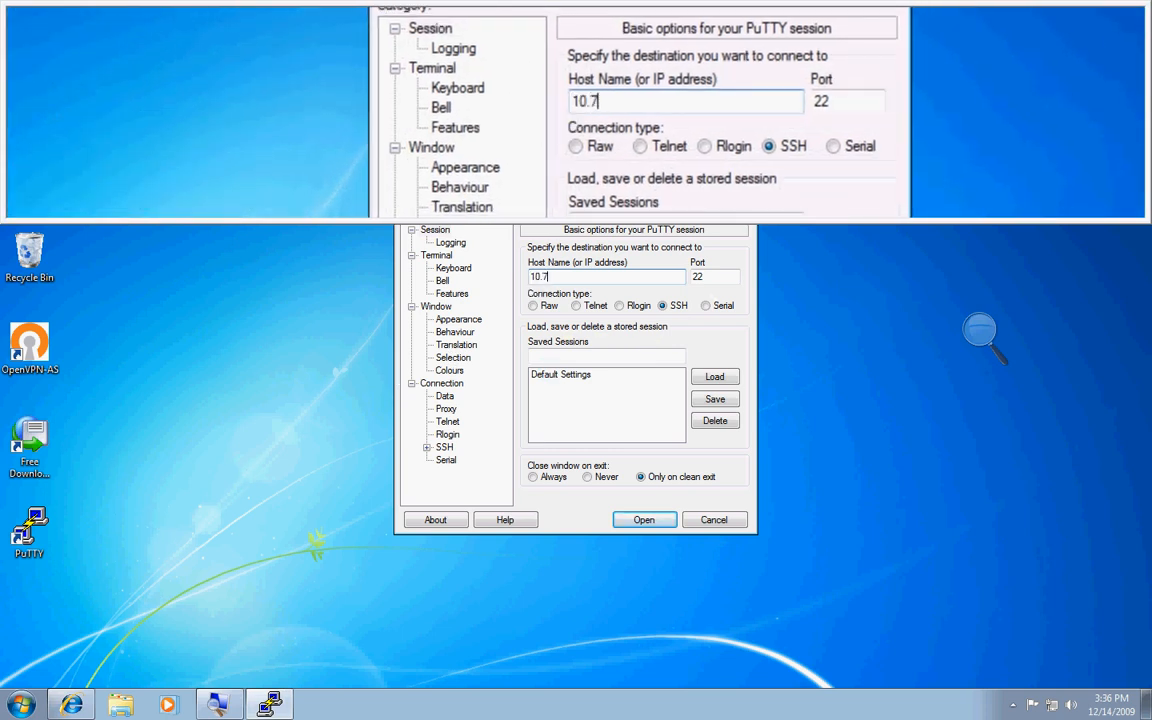
{"action": "type", "text": "31.14"}
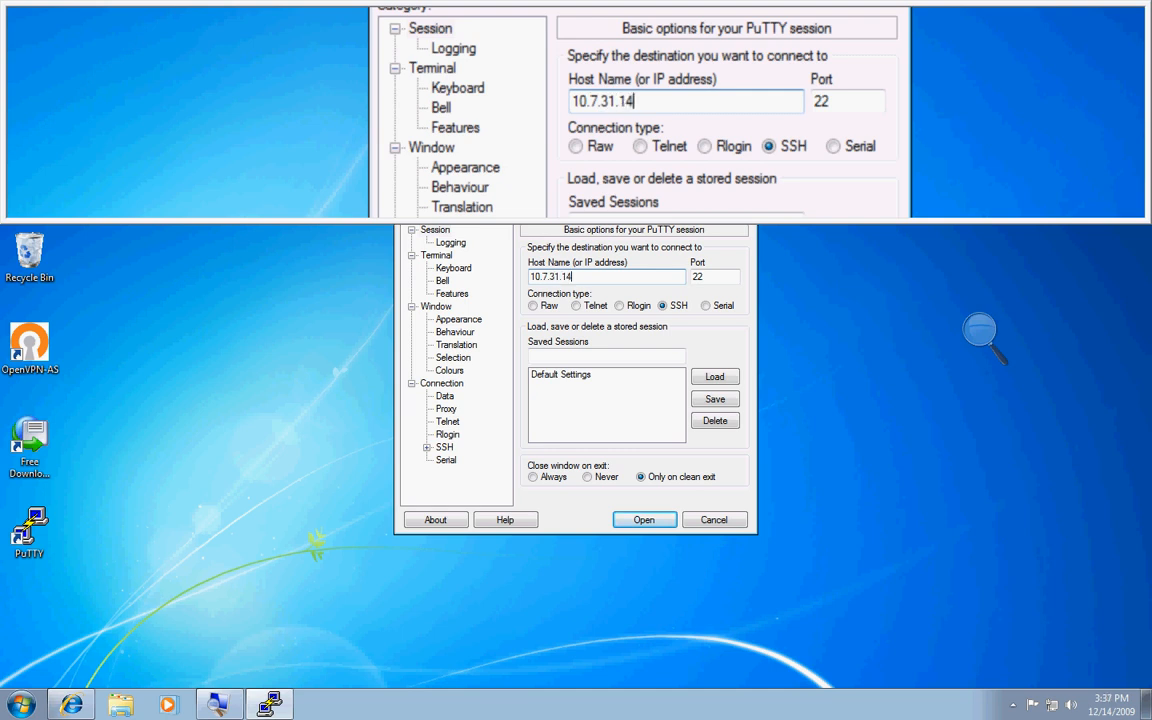
{"action": "left_click", "coordinate": [644, 520]}
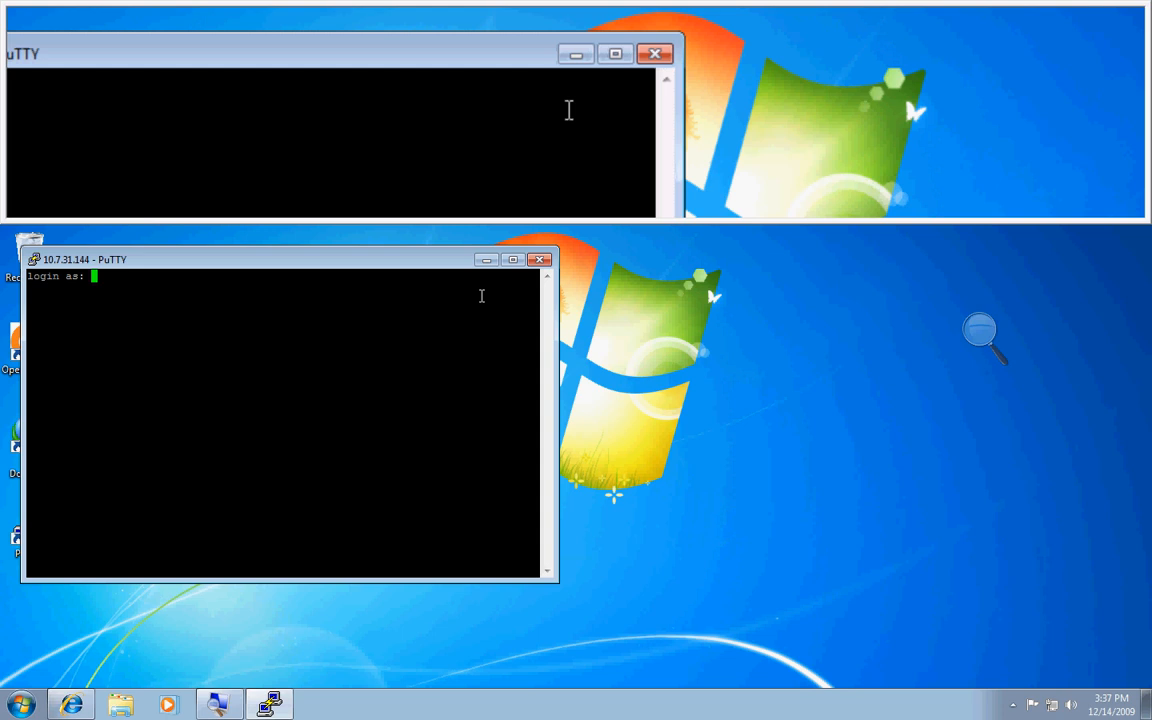
Log in as root with its password and reach the shell prompt.
{"action": "type", "text": "root"}
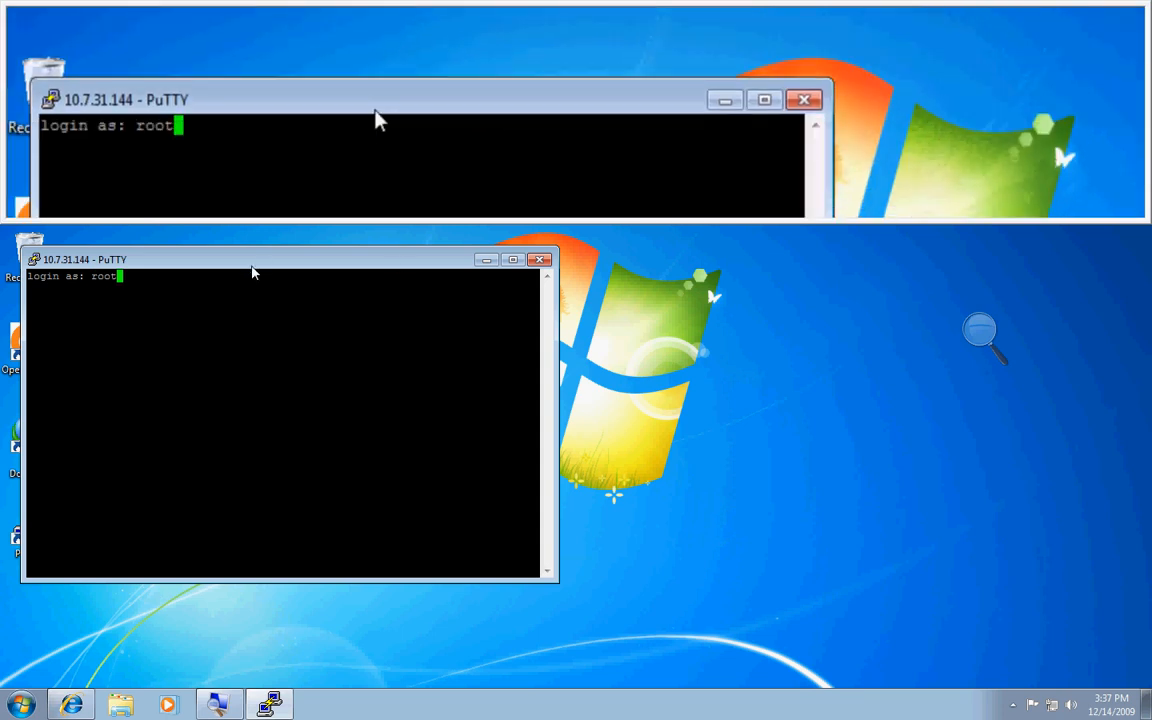
{"action": "key", "text": "Return"}
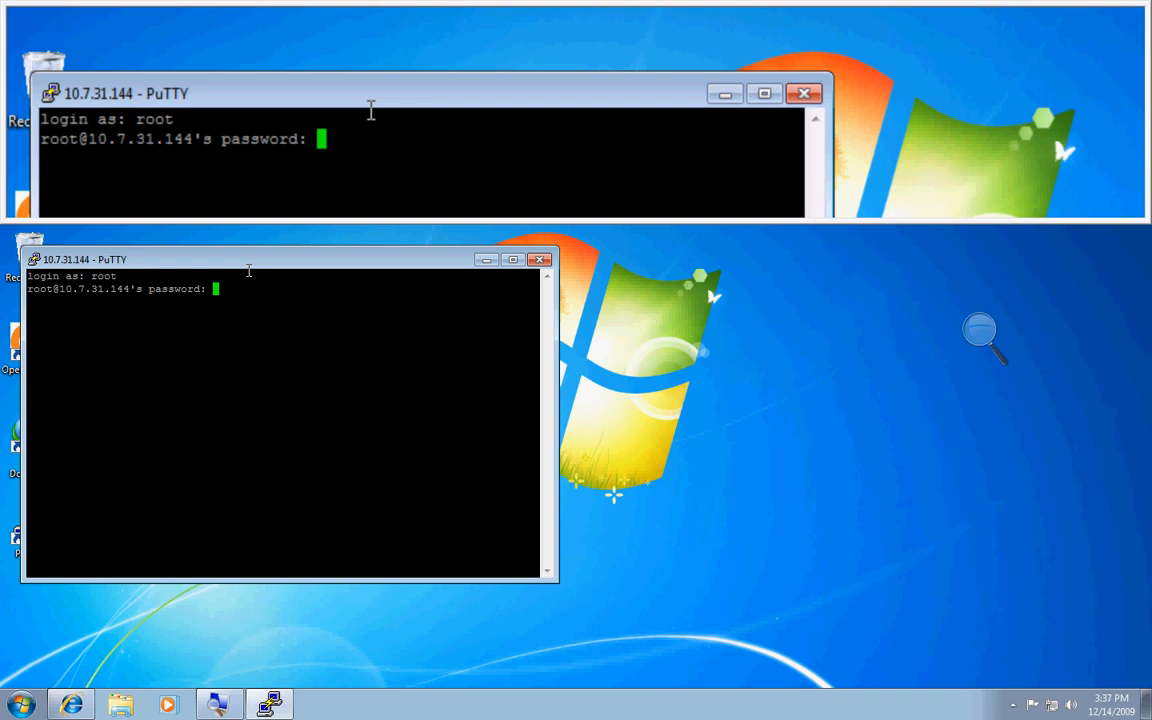
{"action": "key", "text": "Return"}
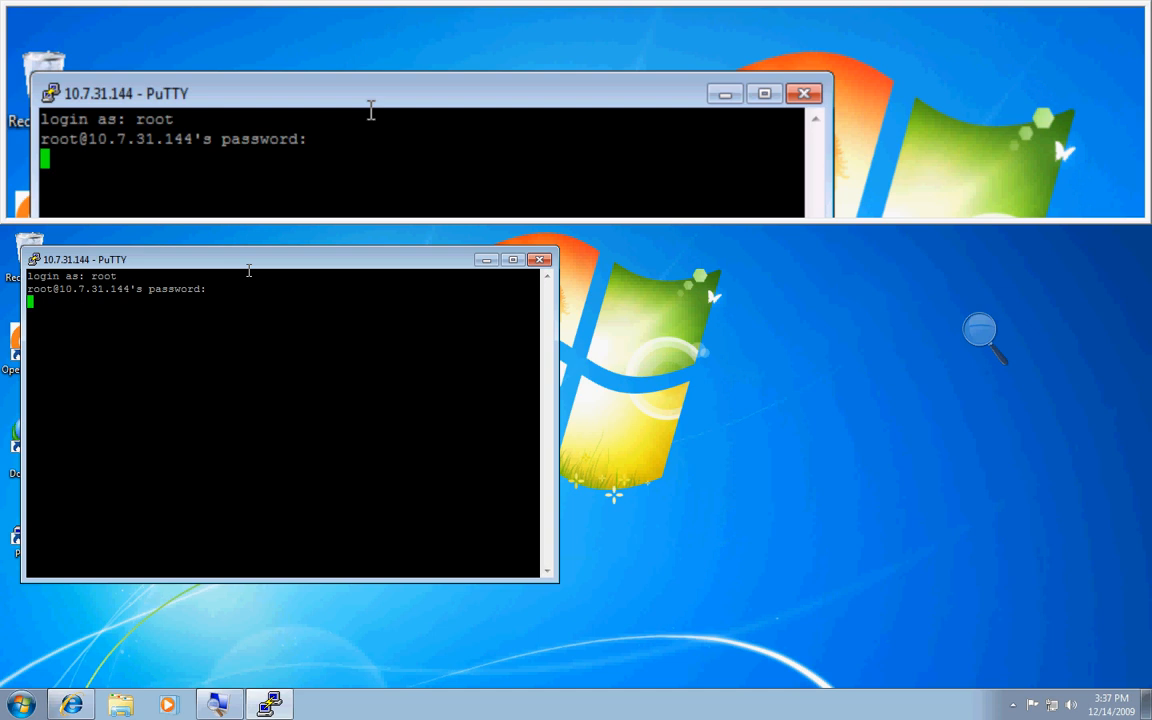
{"action": "key", "text": "Return"}
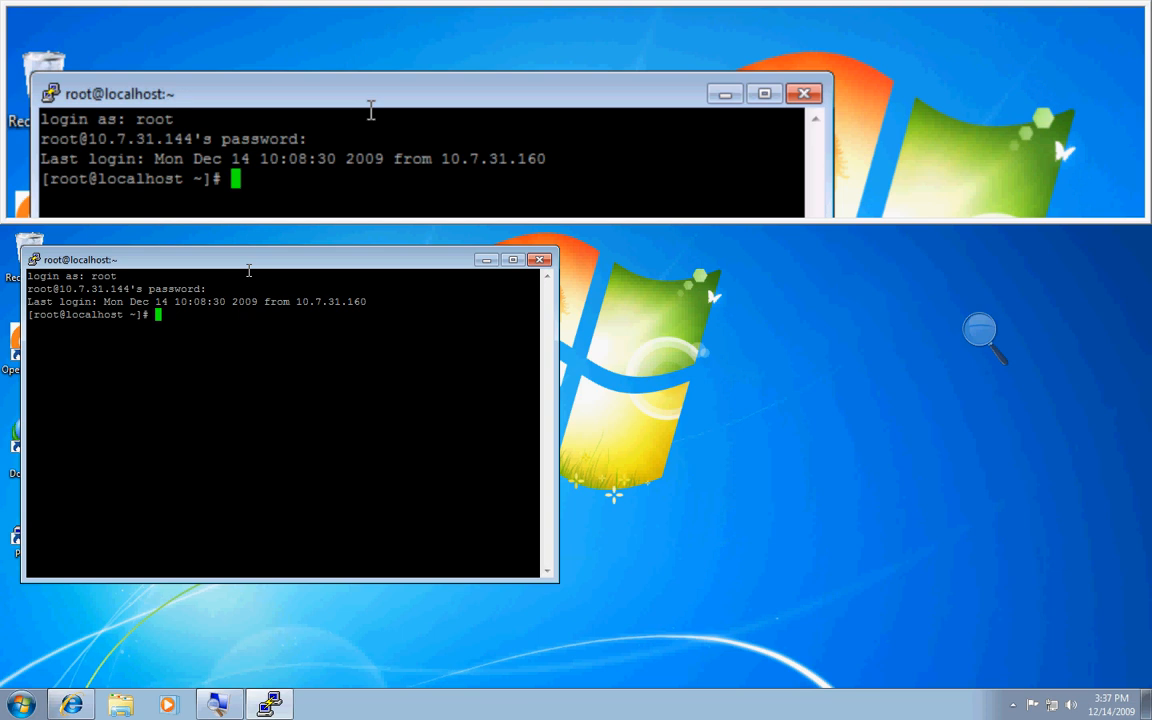
Create Linux user lab1 with adduser and set its password with passwd.
{"action": "type", "text": "addu"}
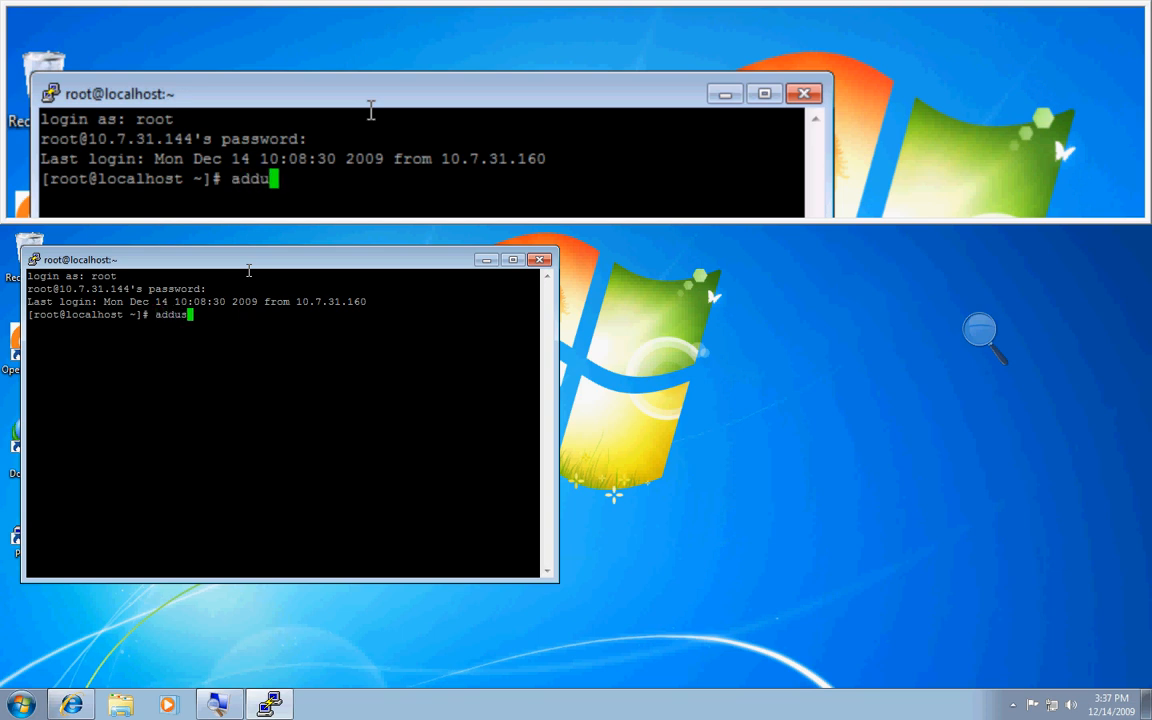
{"action": "type", "text": "ser"}
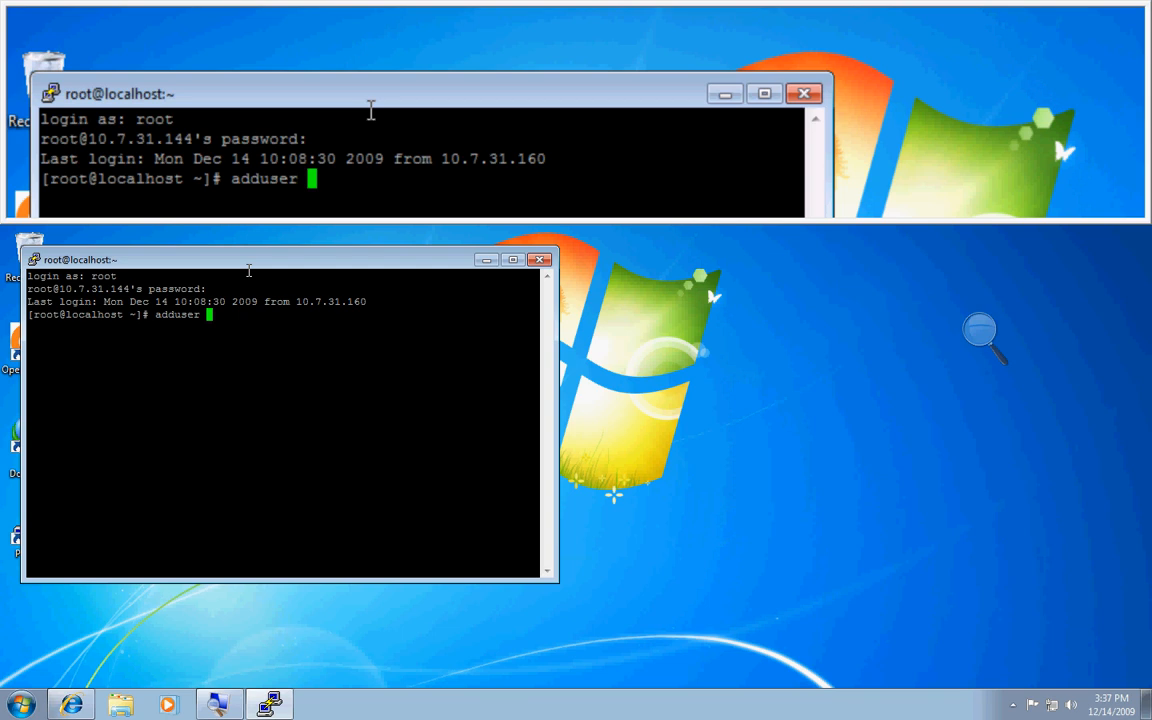
{"action": "type", "text": "lab1"}
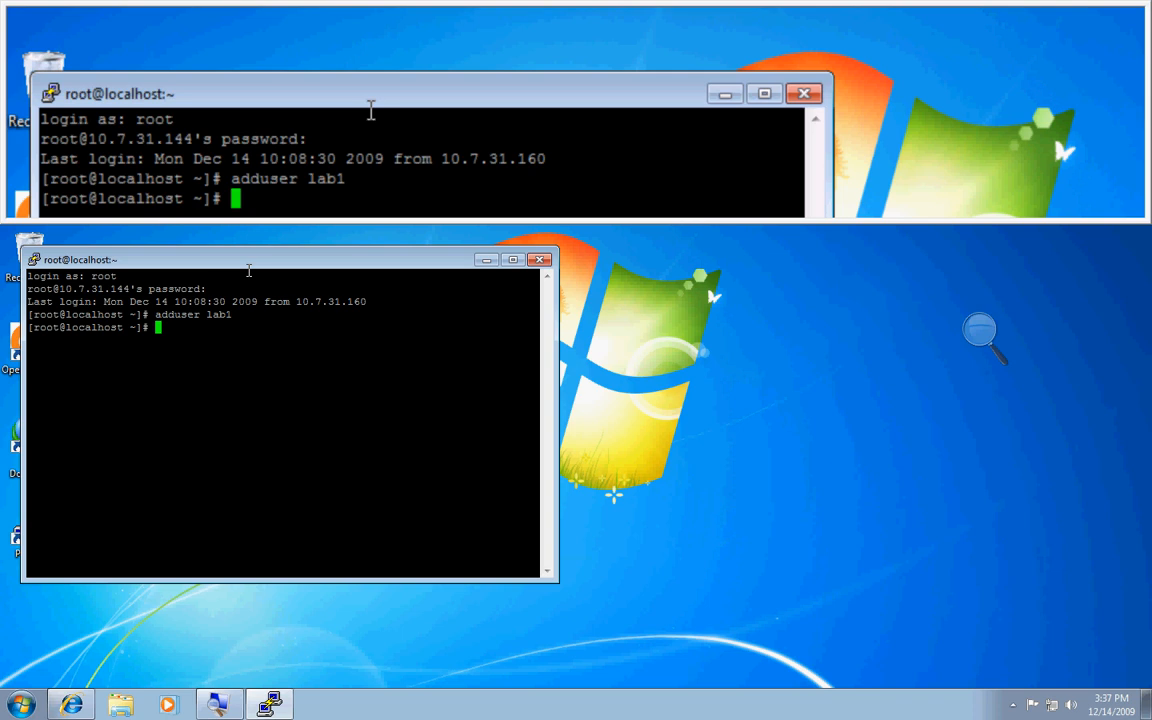
{"action": "type", "text": "passwd lab1"}
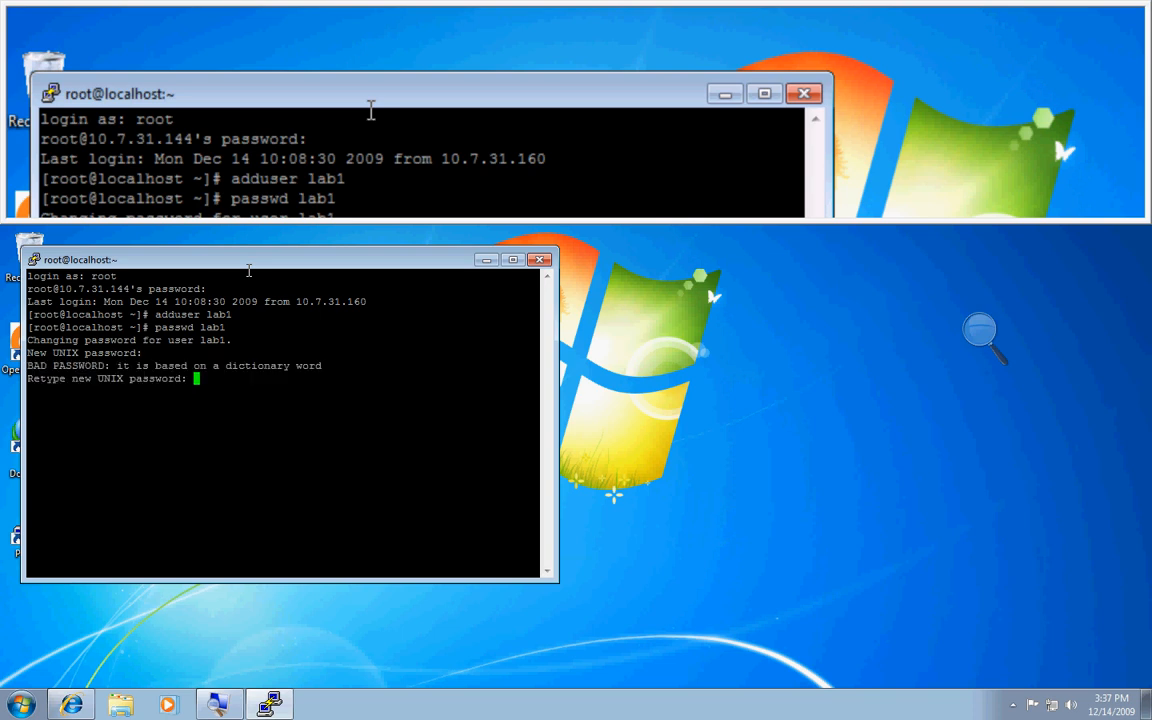
{"action": "key", "text": "Return"}
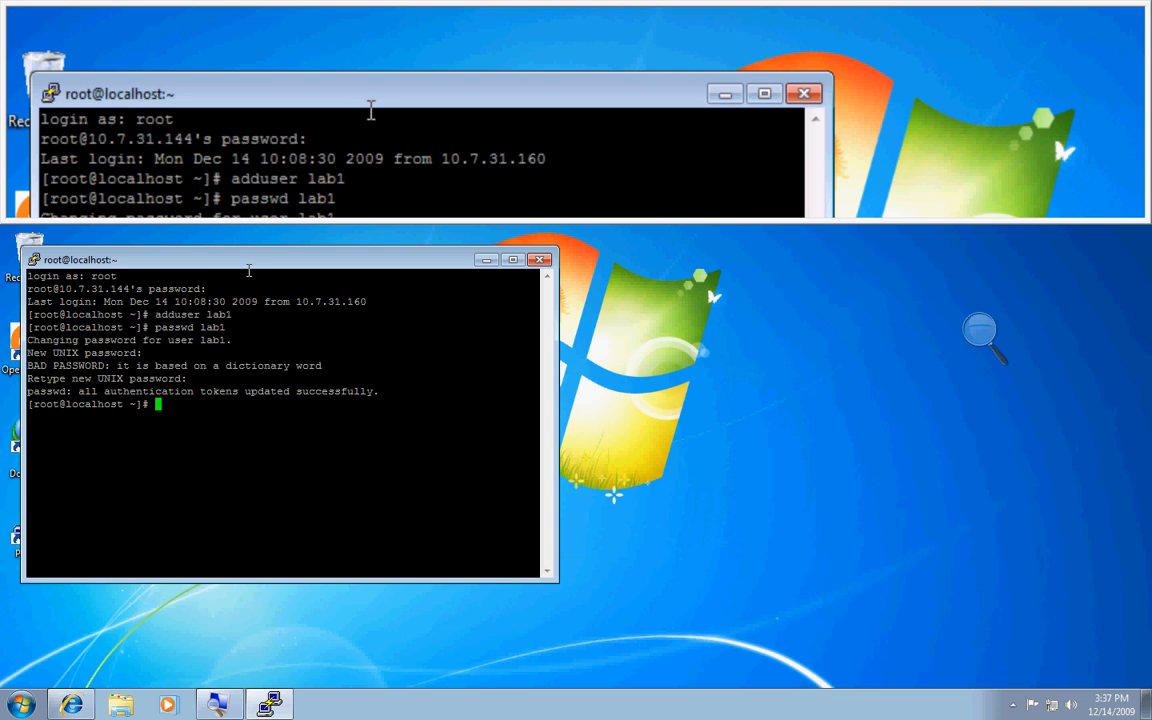
{"action": "type", "text": "adduser la"}
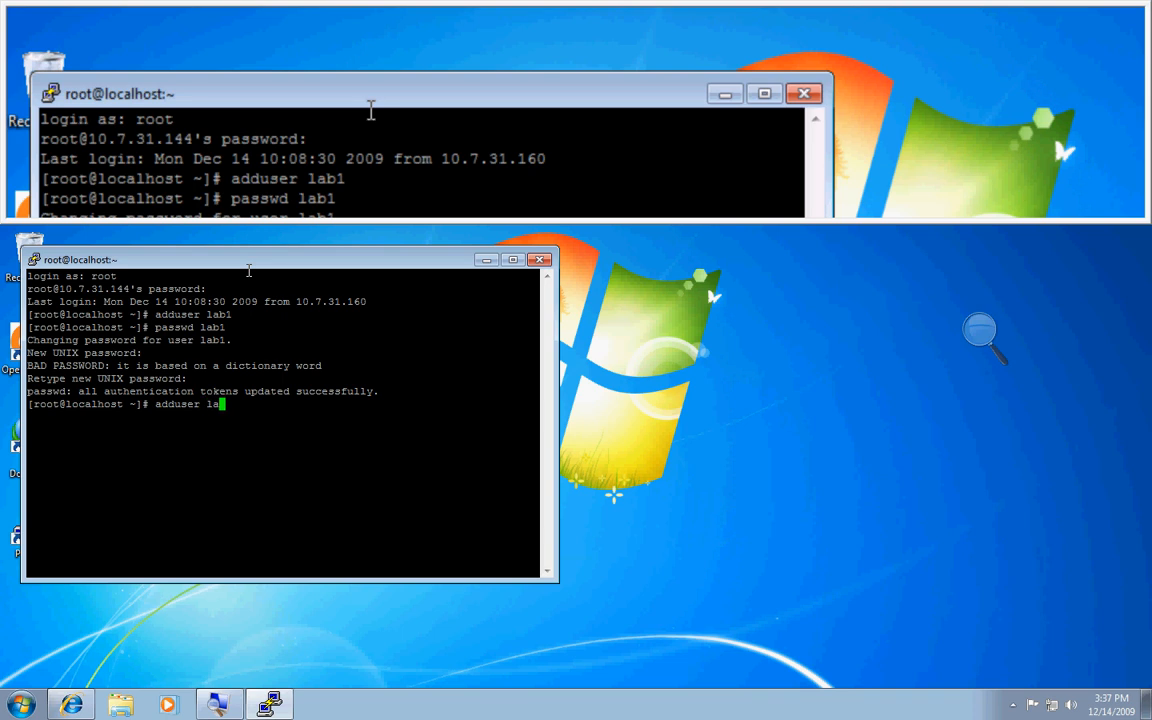
Create Linux user lab2 with adduser and set its password with passwd.
{"action": "key", "text": "Return"}
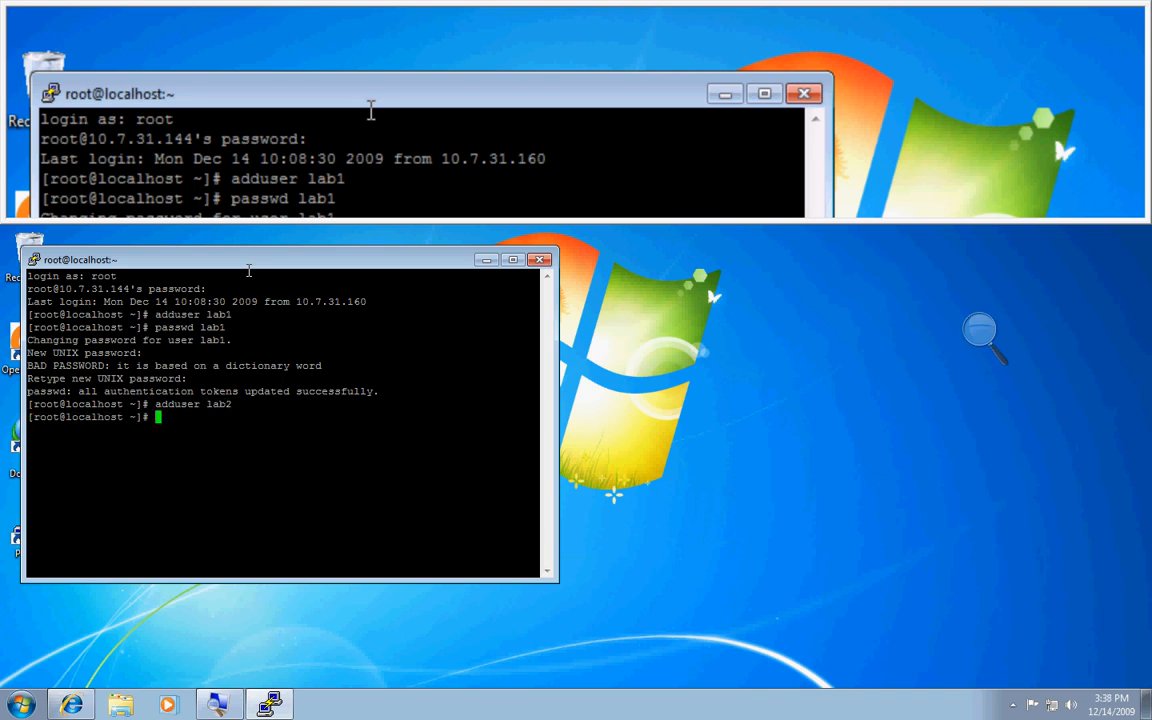
{"action": "type", "text": "passwd"}
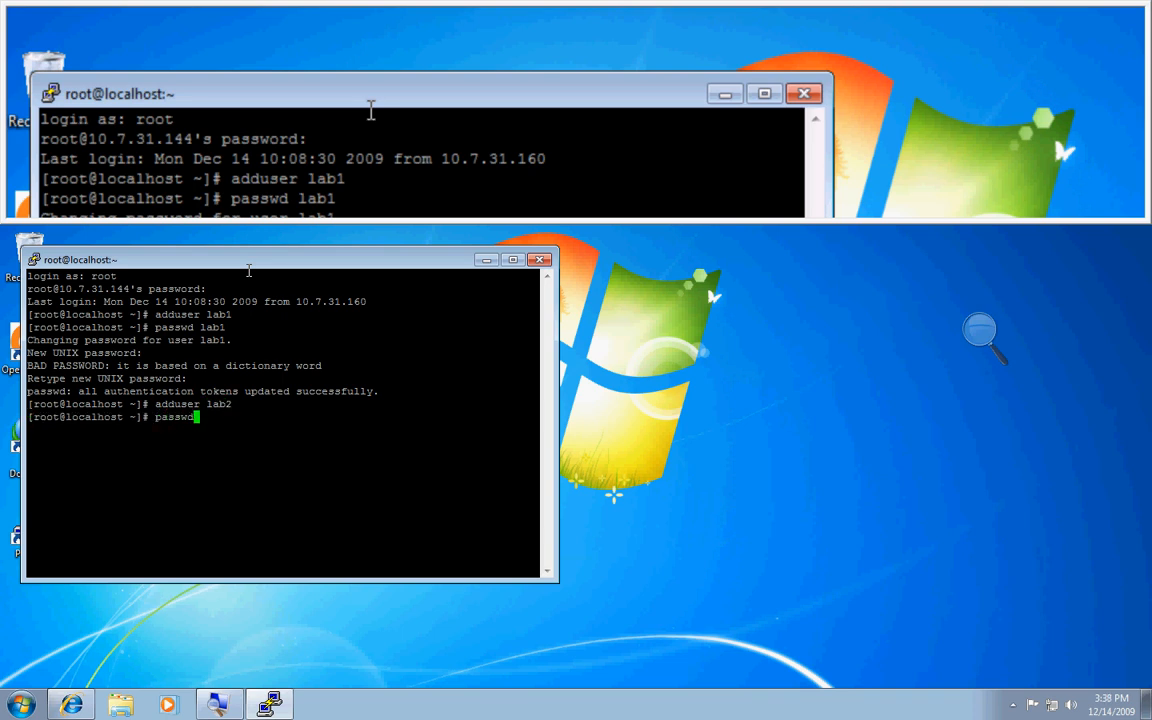
{"action": "type", "text": "lab2"}
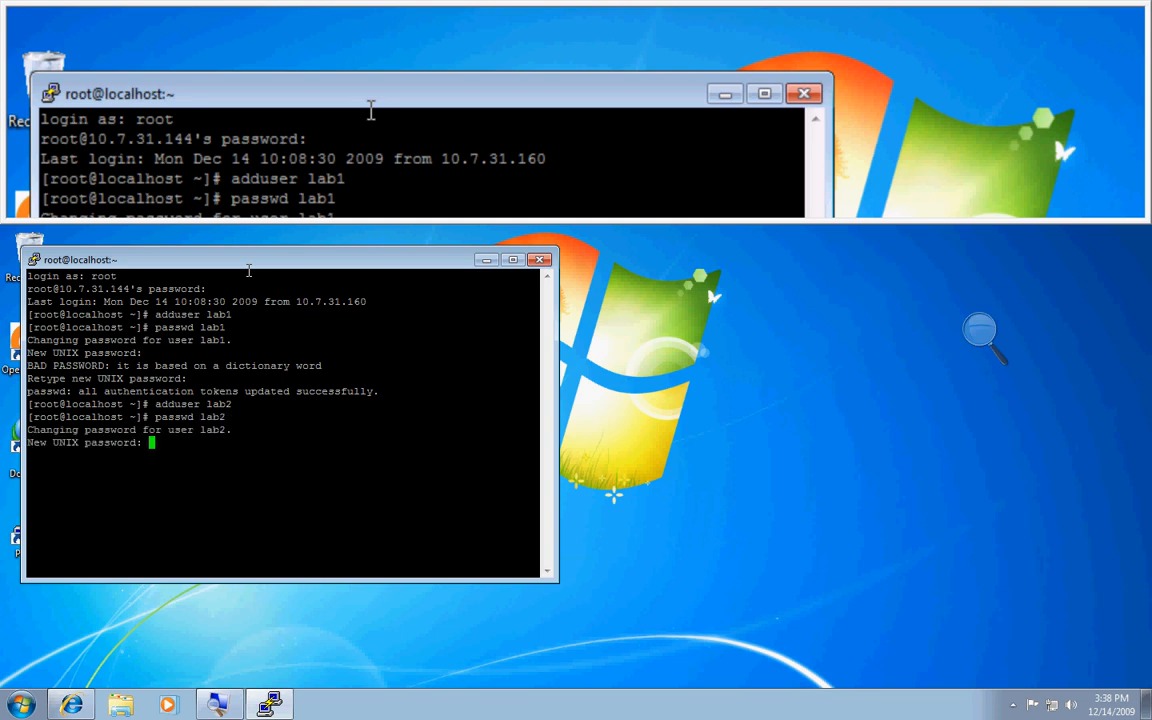
{"action": "key", "text": "Return"}
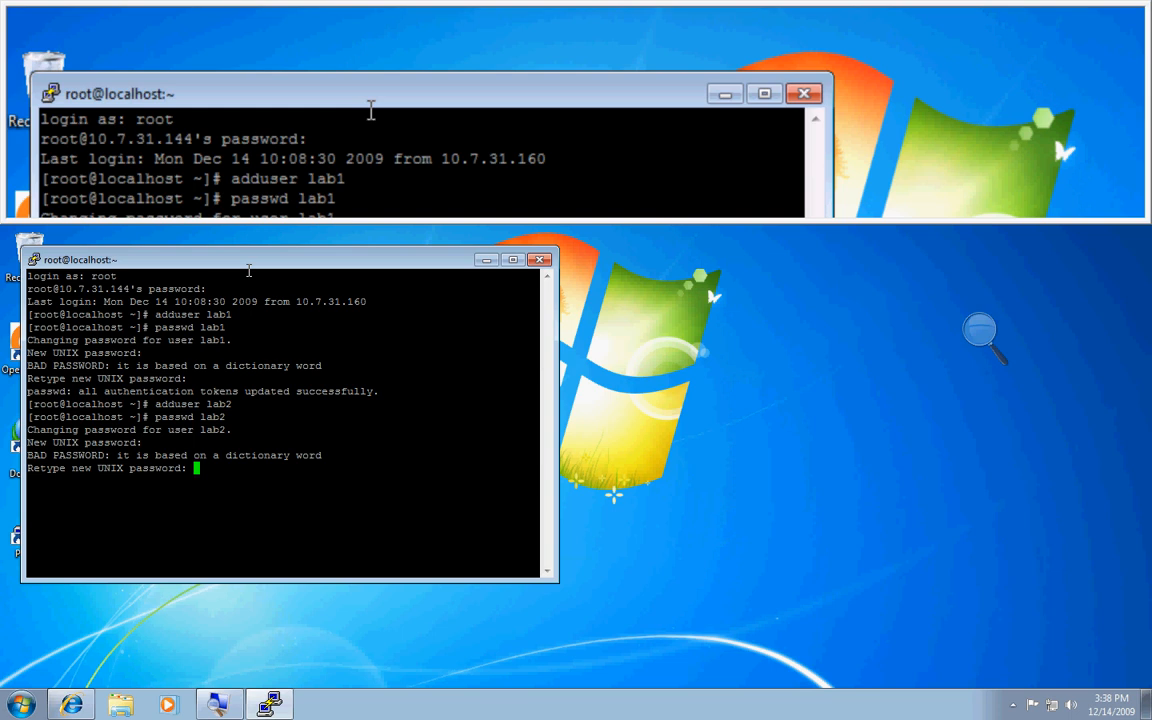
{"action": "key", "text": "Return"}
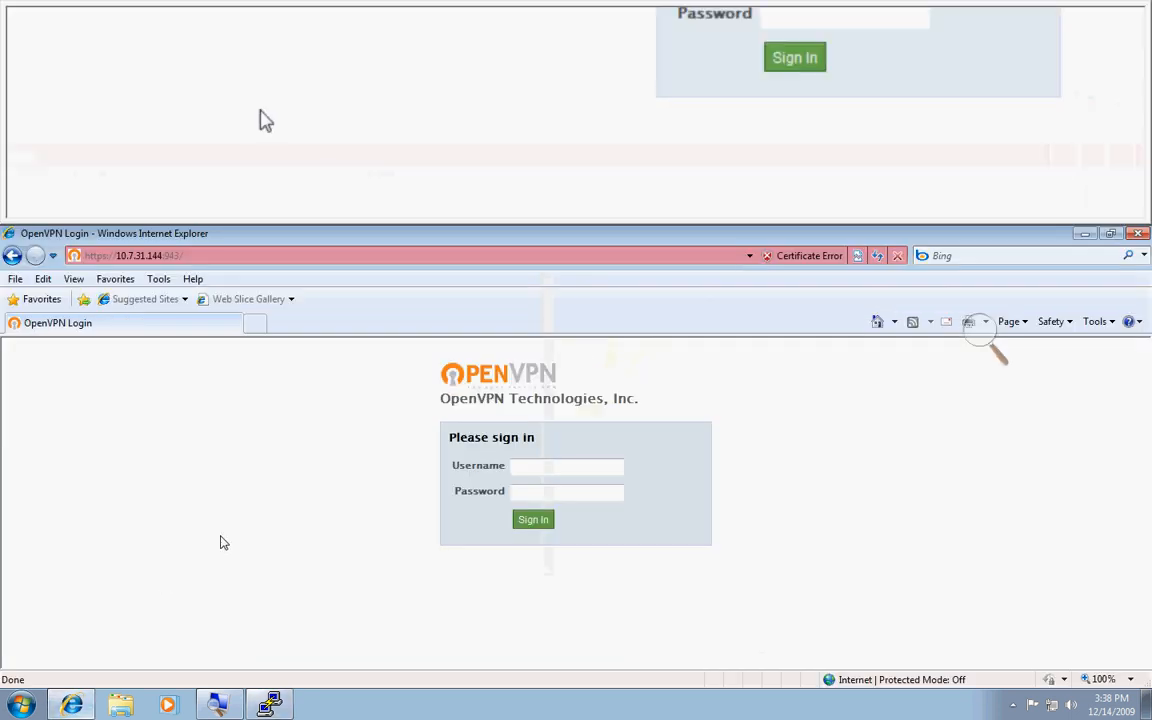
Sign in to the client web UI as lab1 and view lab1's client profiles.
{"action": "left_click", "coordinate": [568, 468]}
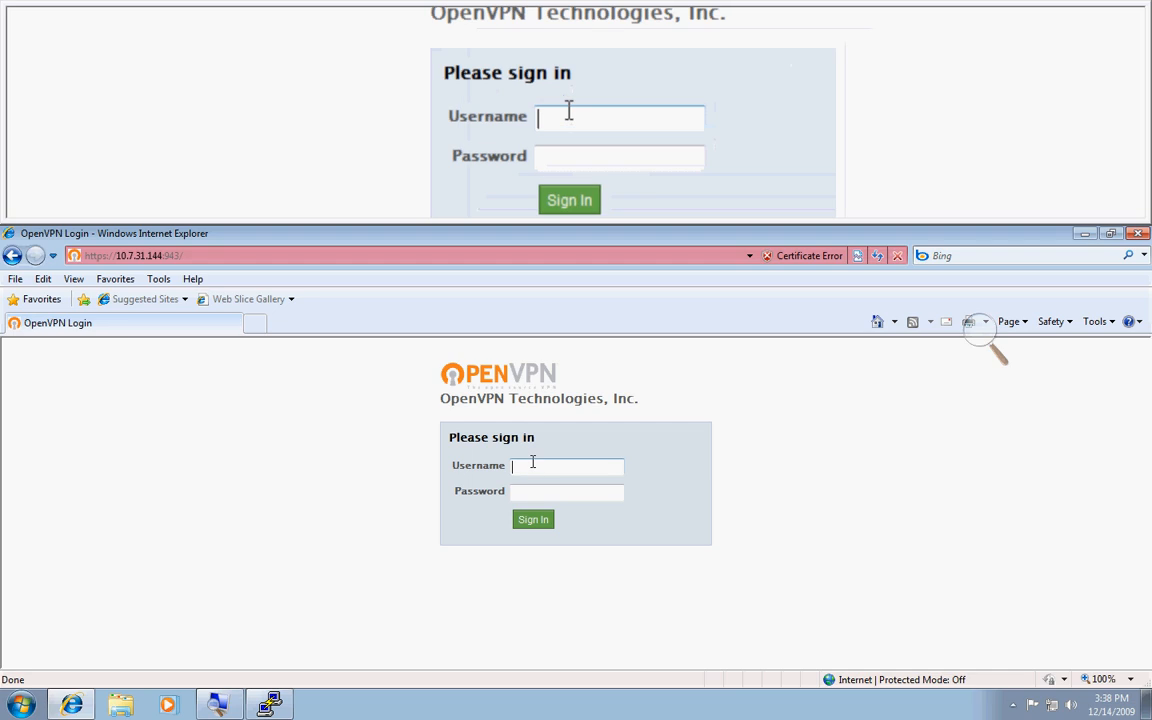
{"action": "type", "text": "lab"}
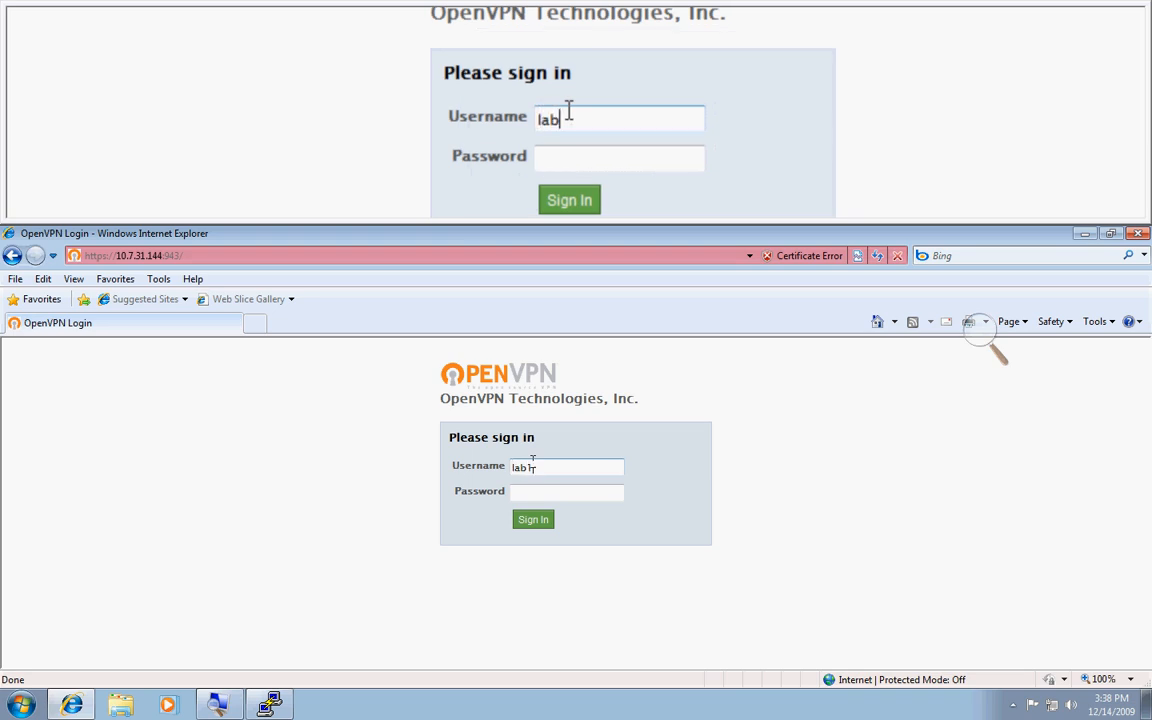
{"action": "left_click", "coordinate": [568, 492]}
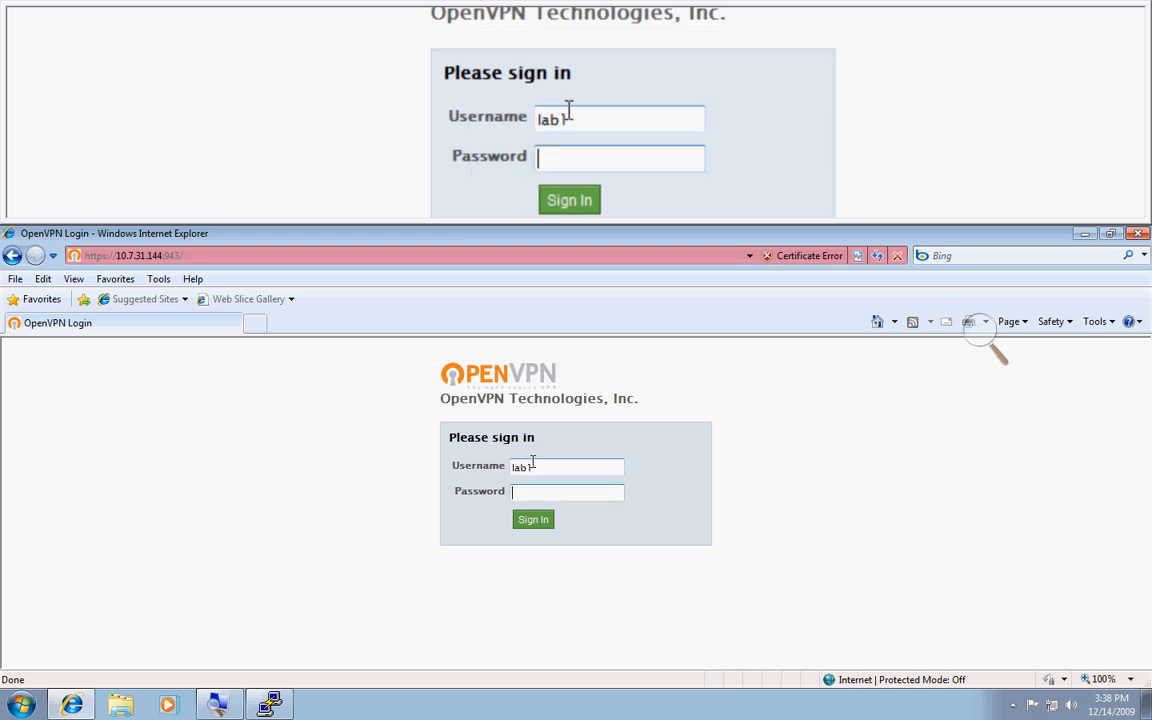
{"action": "left_click", "coordinate": [532, 520]}
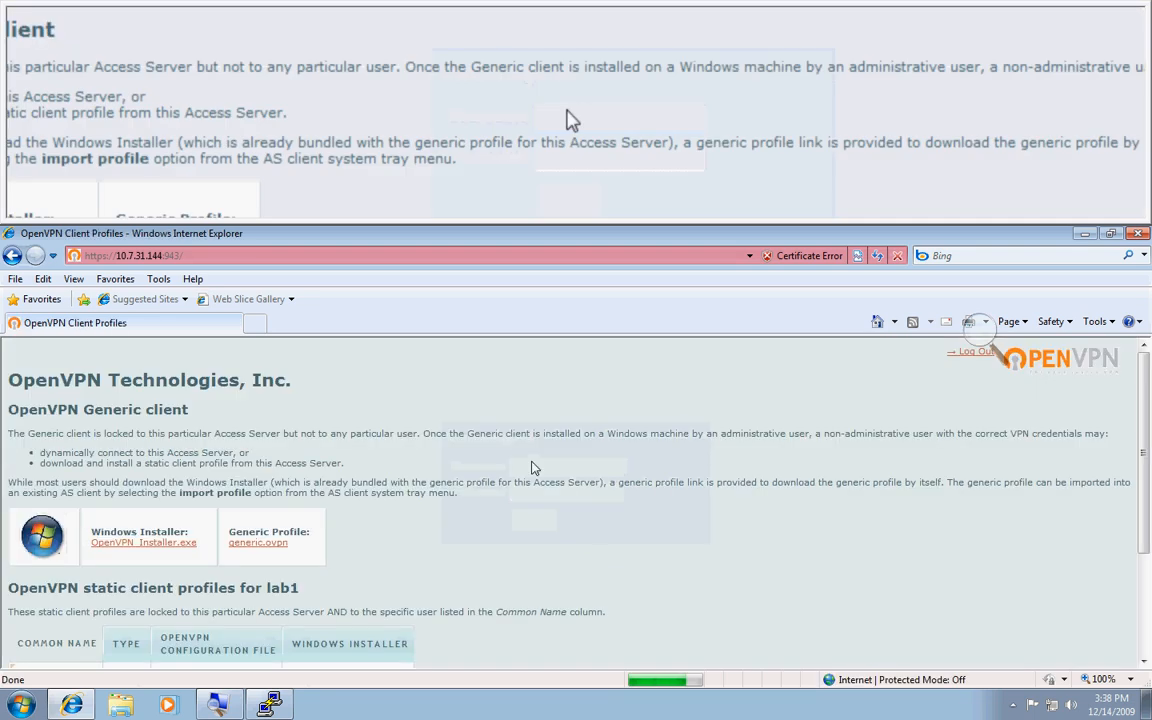
{"action": "scroll", "scroll_direction": "down", "scroll_amount": 3}
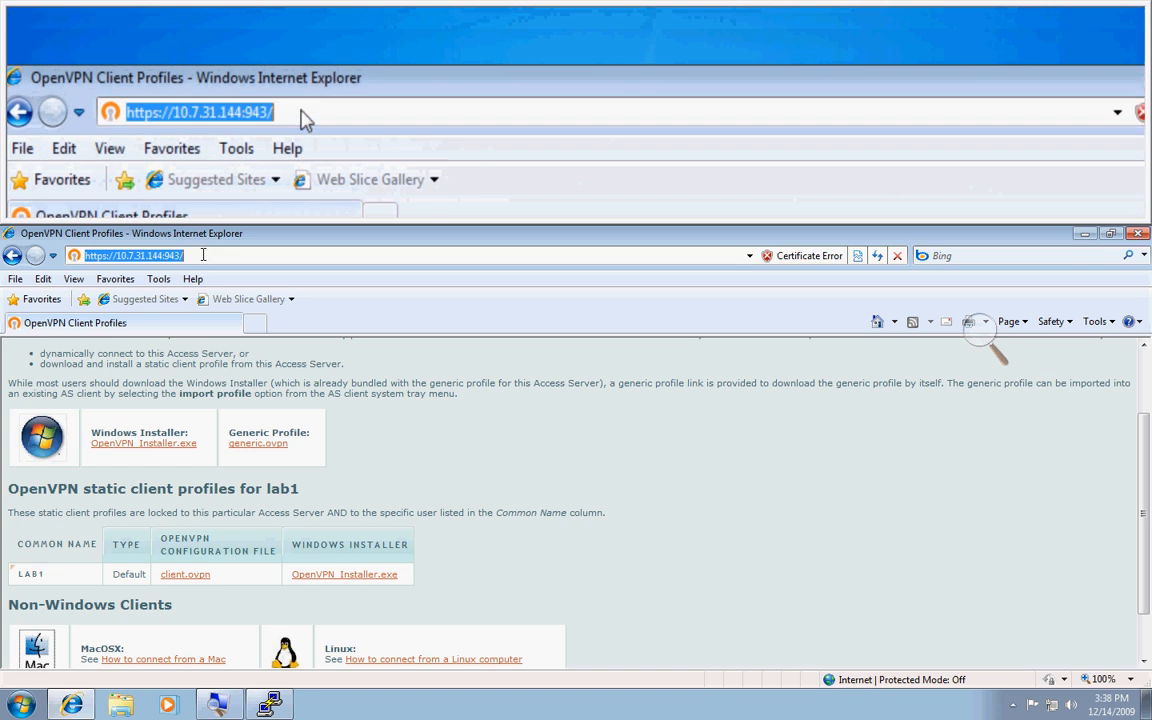
Go to the /admin URL and sign in to the admin UI as root.
{"action": "type", "text": "a"}
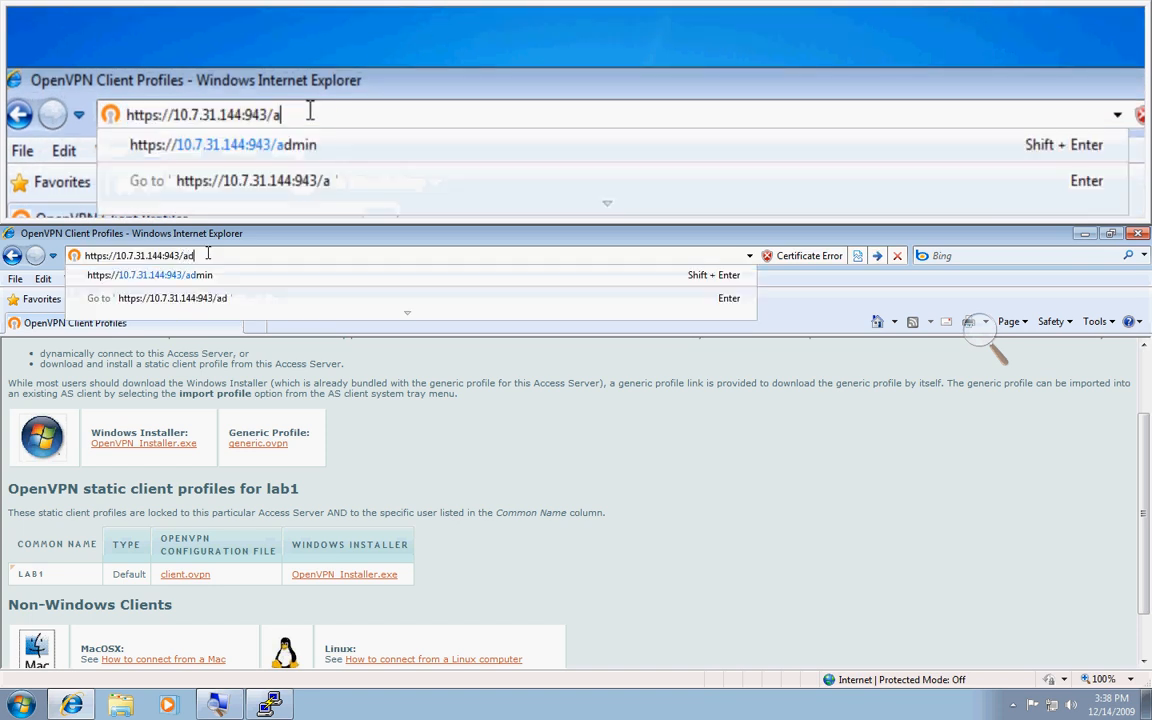
{"action": "type", "text": "dmin"}
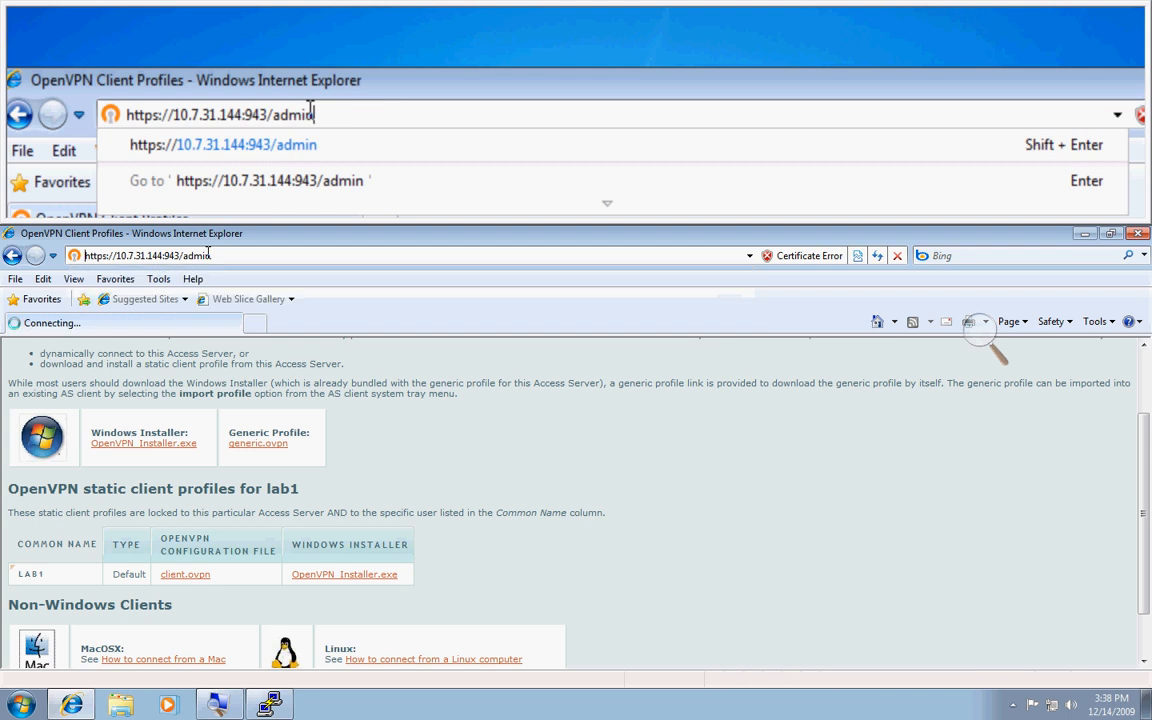
{"action": "key", "text": "Return"}
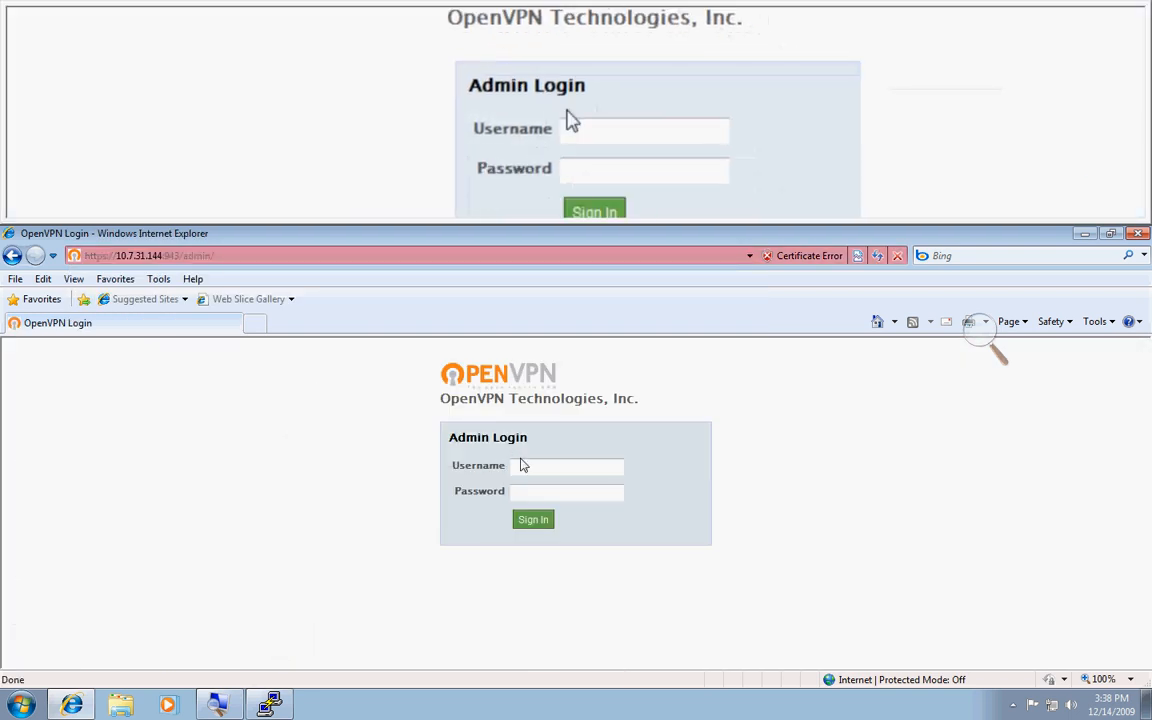
{"action": "type", "text": "root"}
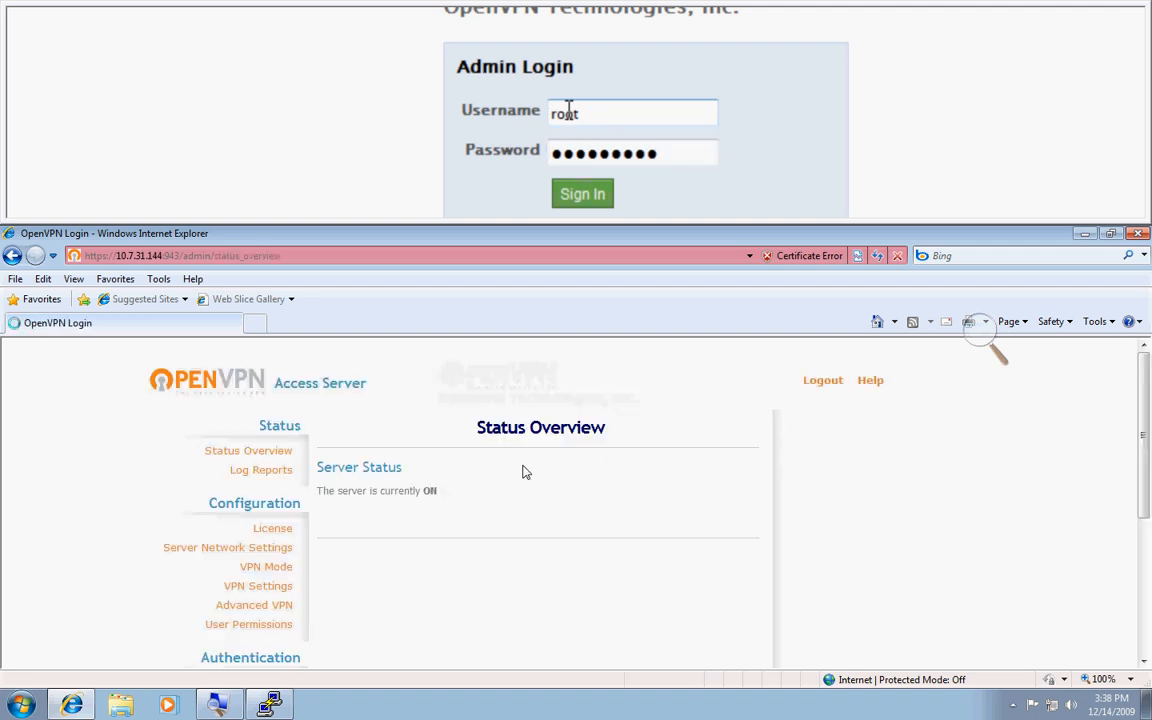
{"action": "left_click", "coordinate": [582, 192]}
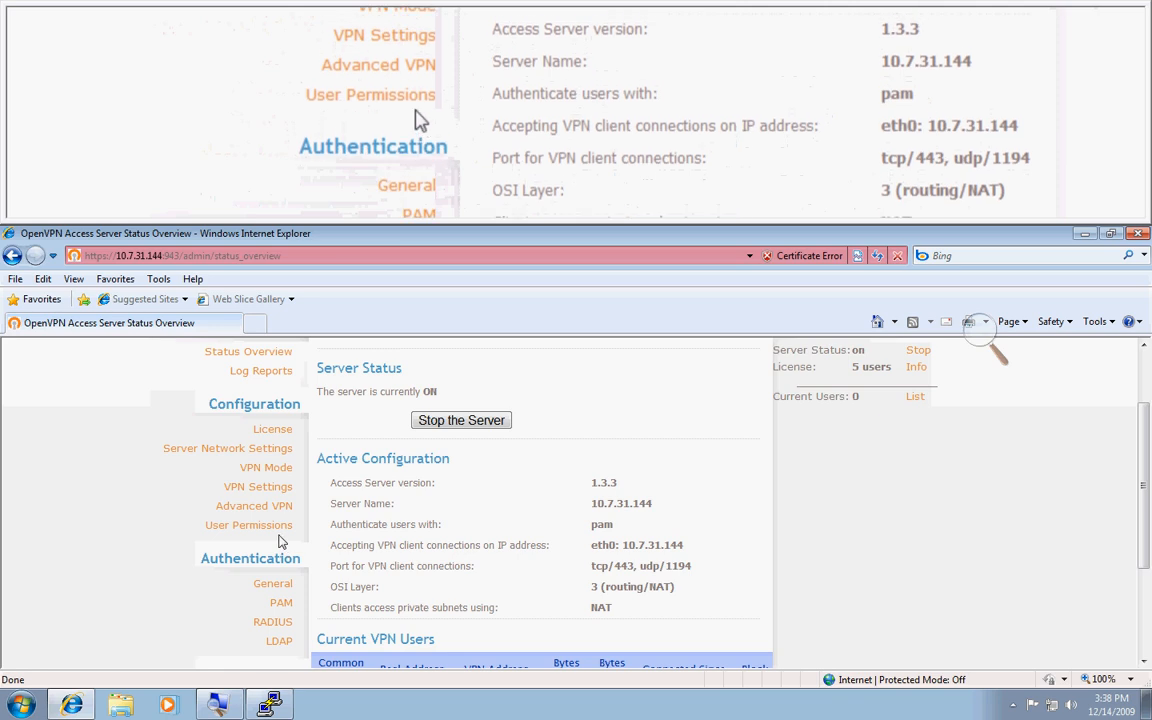
Add user lab to User Permissions with Allow Auto-login and save.
{"action": "left_click", "coordinate": [248, 524]}
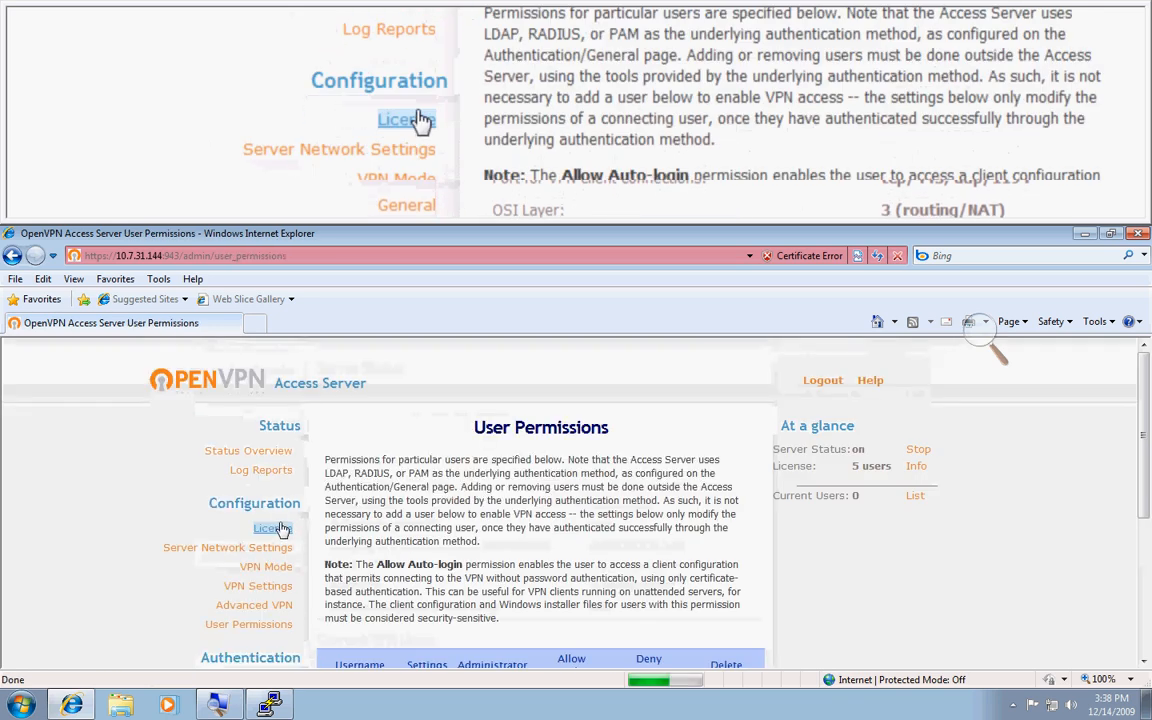
{"action": "scroll", "scroll_direction": "down", "scroll_amount": 3}
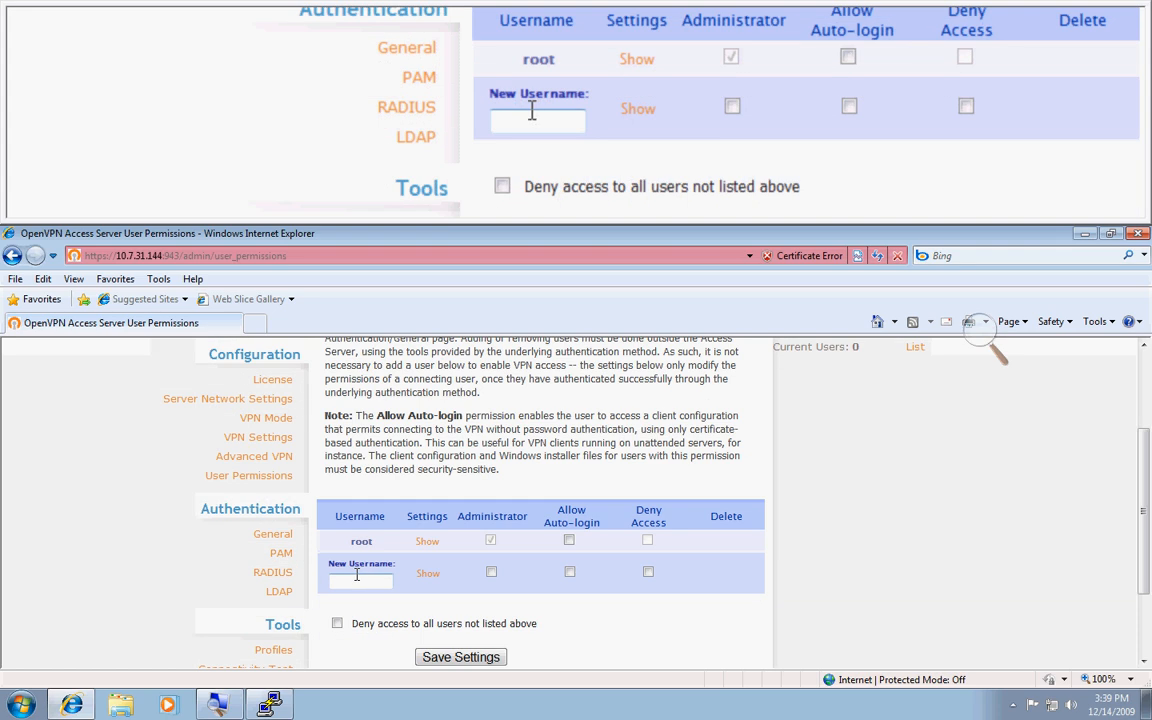
{"action": "type", "text": "lab"}
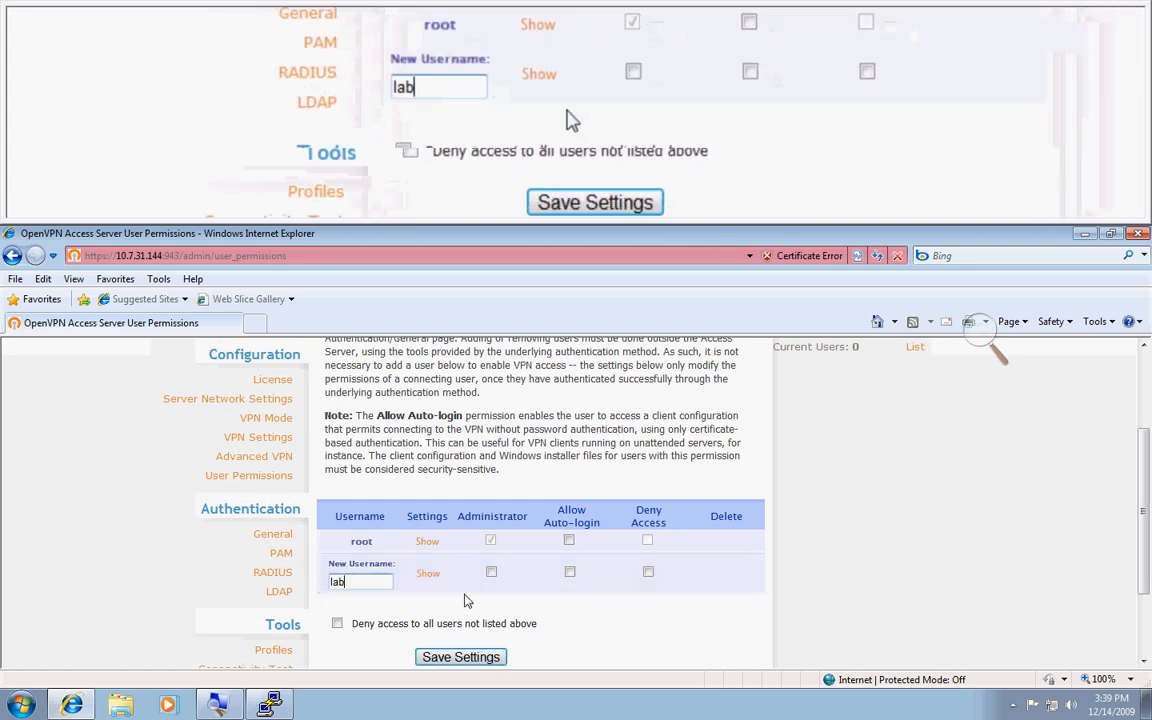
{"action": "left_click", "coordinate": [568, 572]}
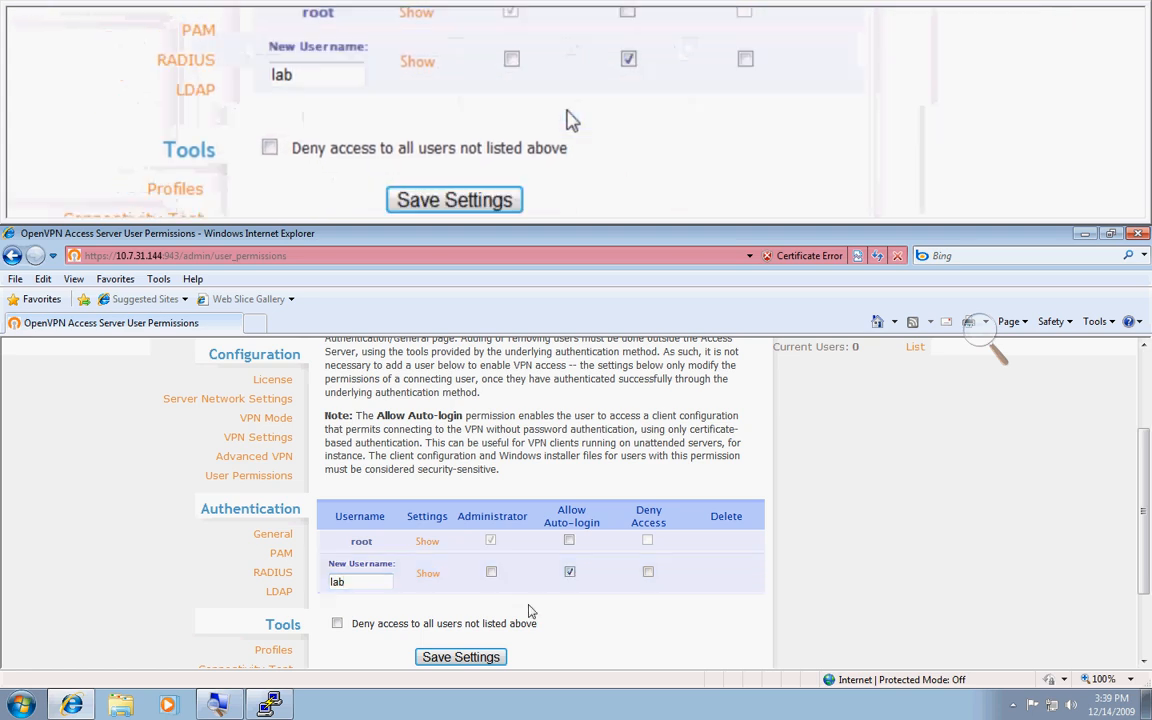
{"action": "left_click", "coordinate": [460, 656]}
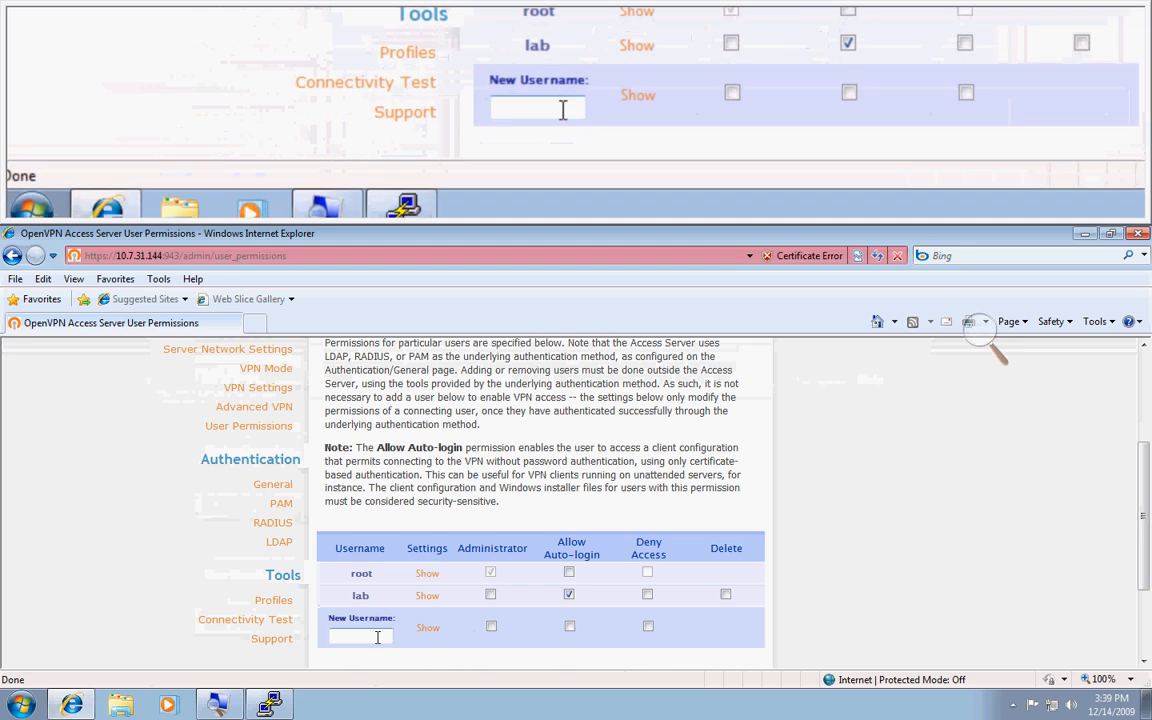
Add user lab2 to User Permissions and save the settings.
{"action": "type", "text": "lab2"}
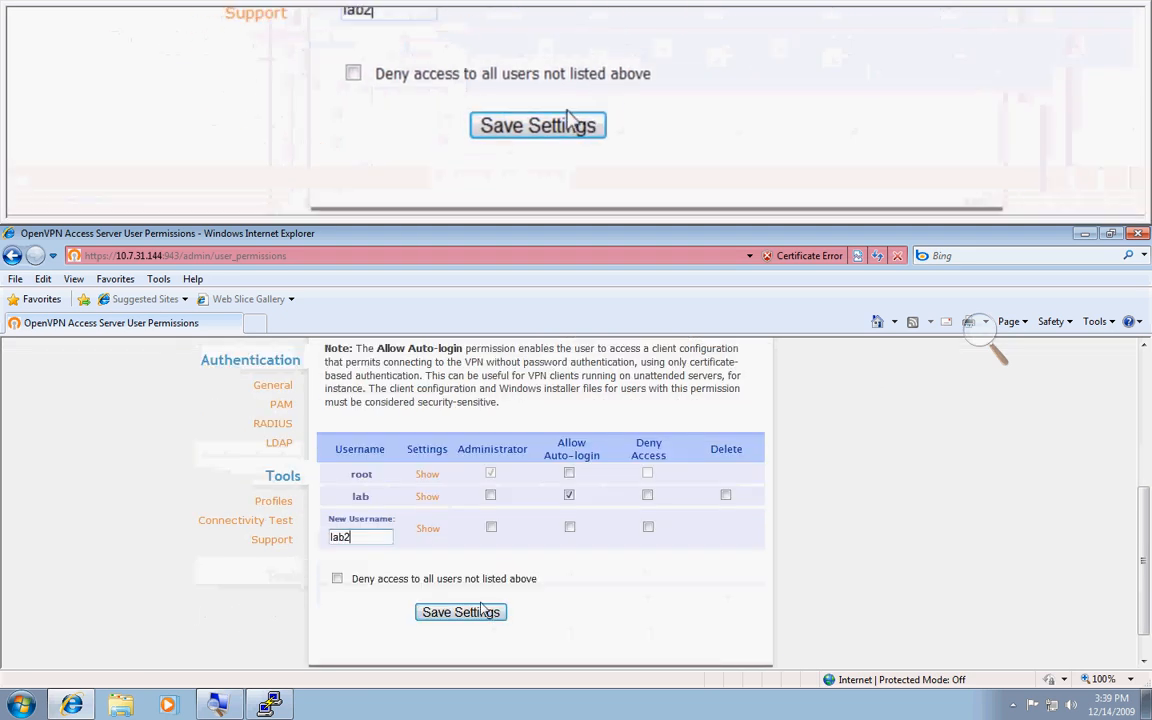
{"action": "left_click", "coordinate": [460, 612]}
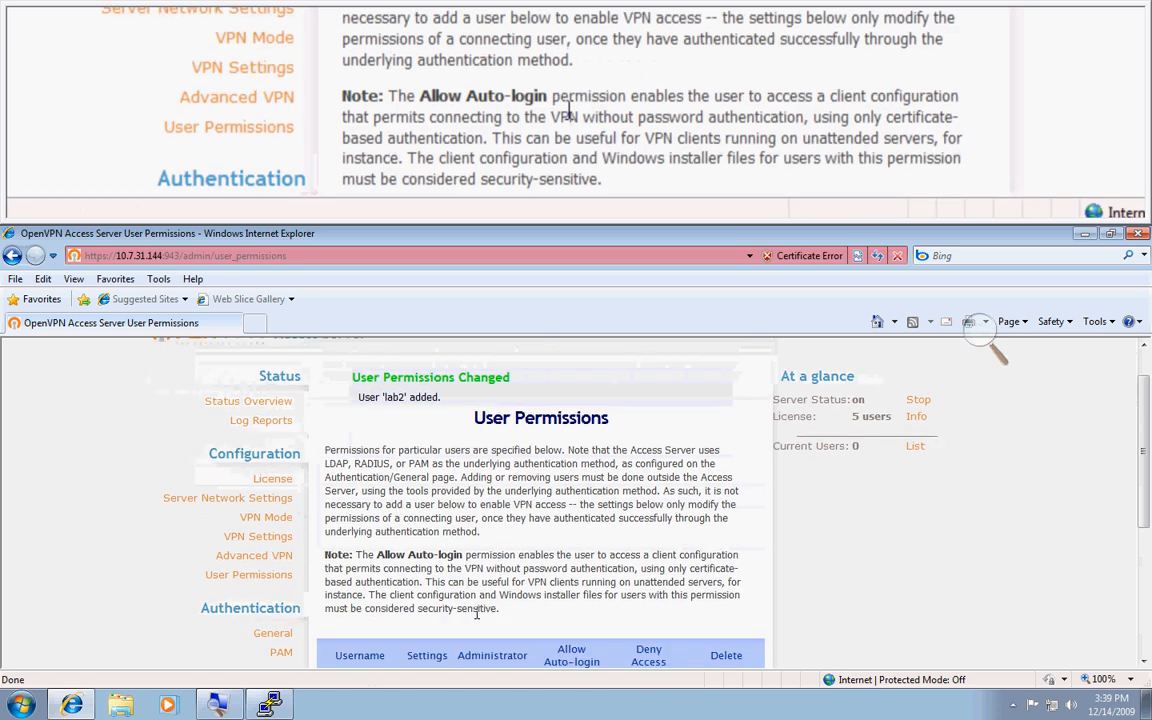
{"action": "scroll", "scroll_direction": "down", "scroll_amount": 3}
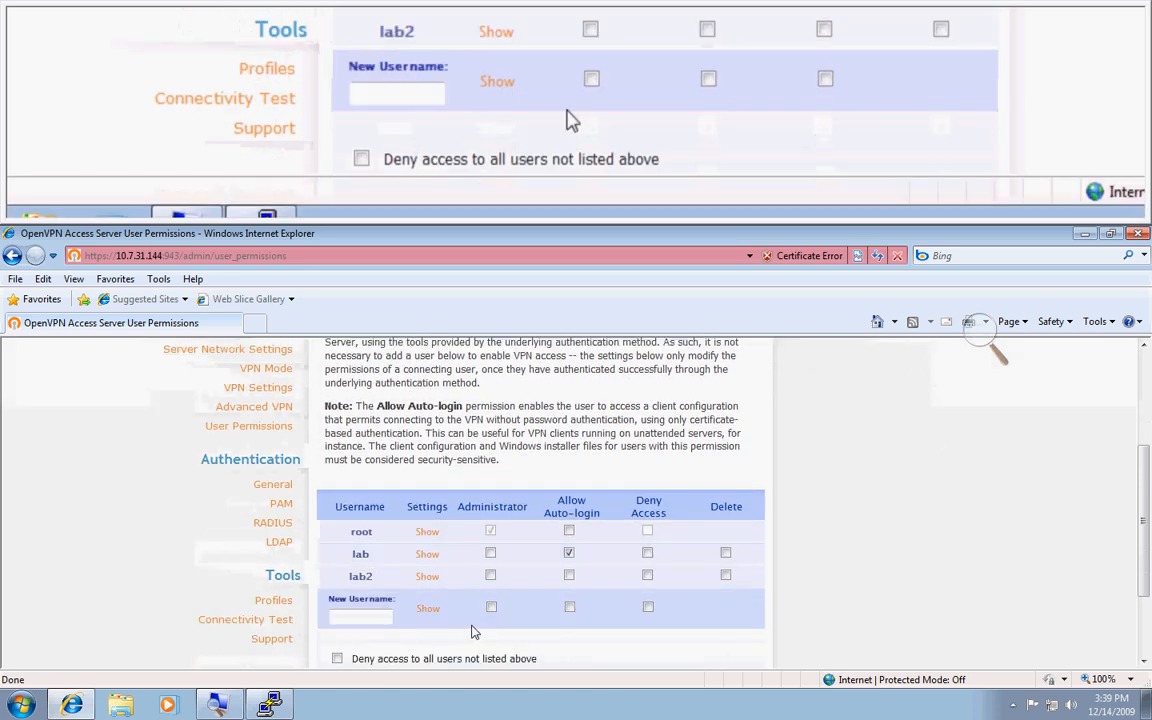
{"action": "scroll", "scroll_direction": "down", "scroll_amount": 3}
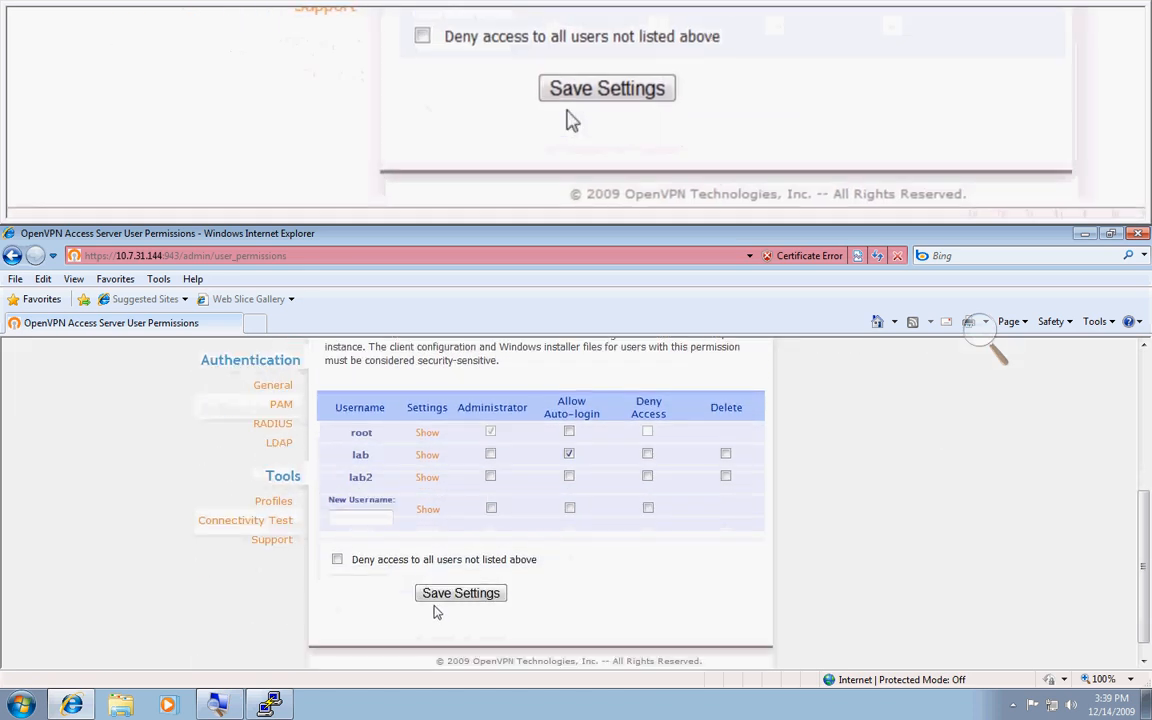
{"action": "scroll", "scroll_direction": "up", "scroll_amount": 3}
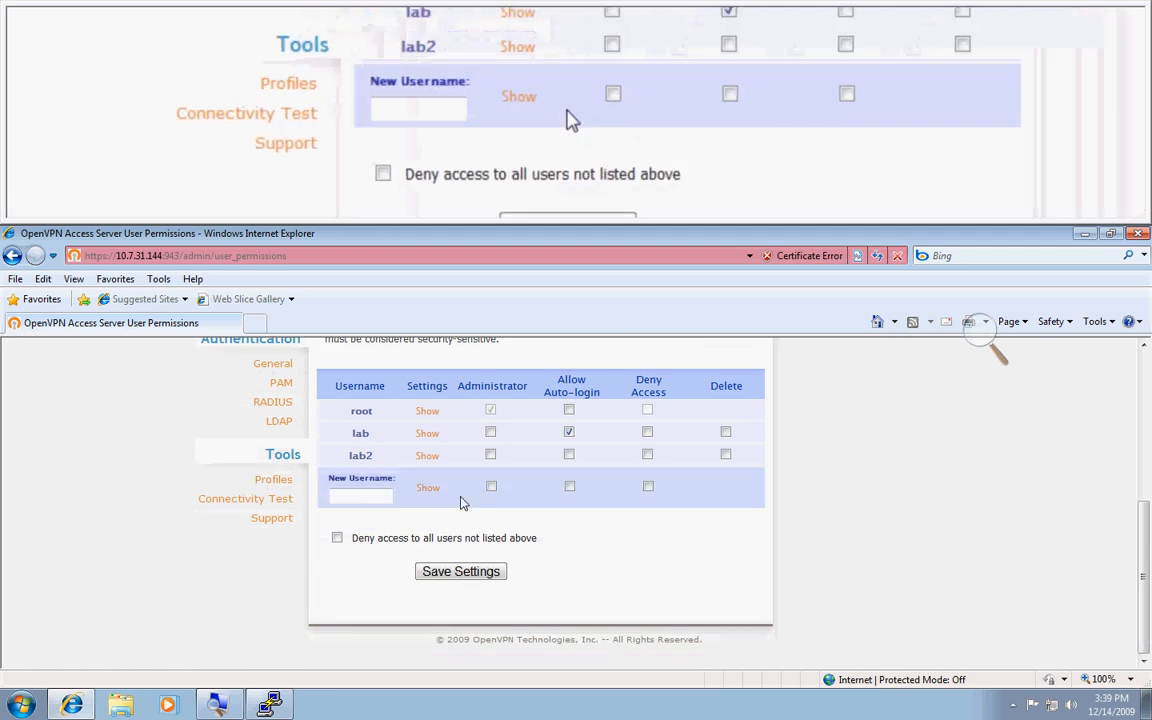
{"action": "left_click", "coordinate": [460, 572]}
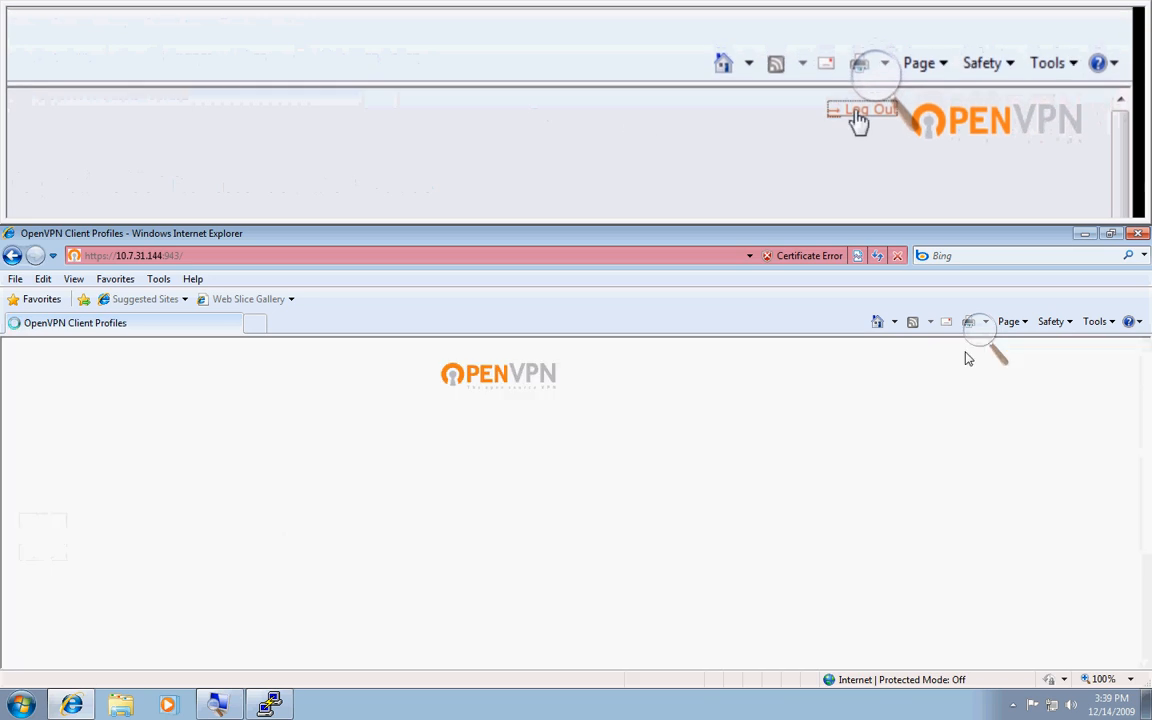
Sign in to the client portal as root and browse the downloadable client profiles.
{"action": "type", "text": "root"}
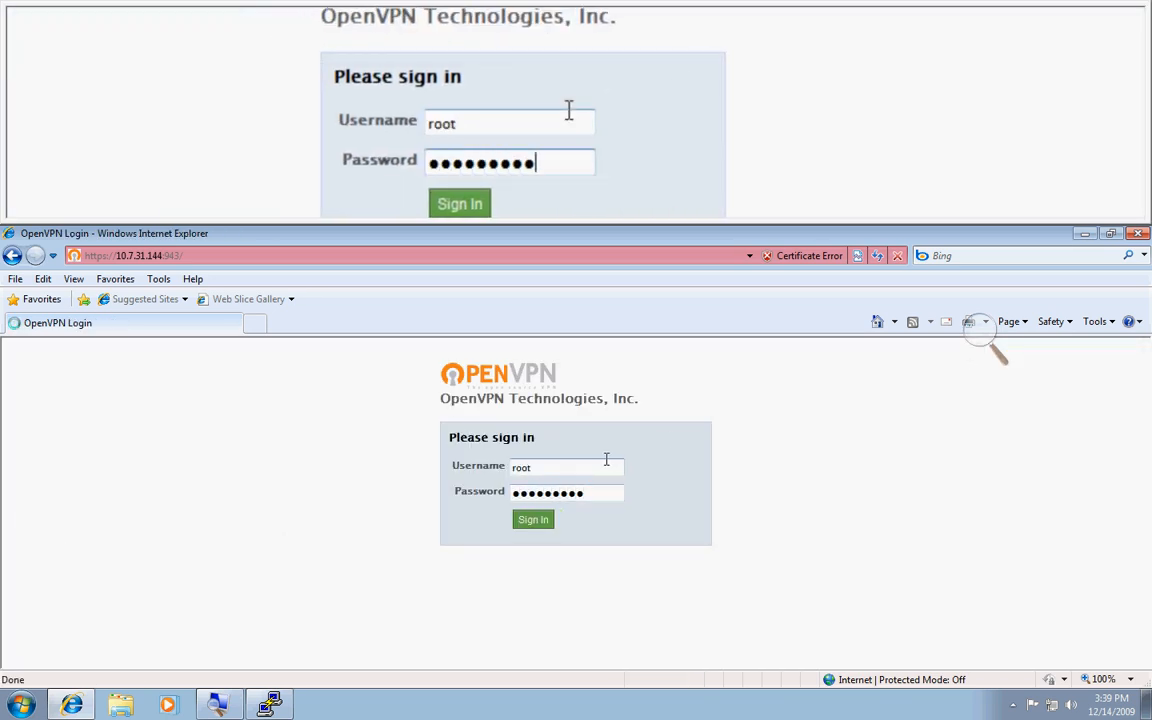
{"action": "left_click", "coordinate": [532, 520]}
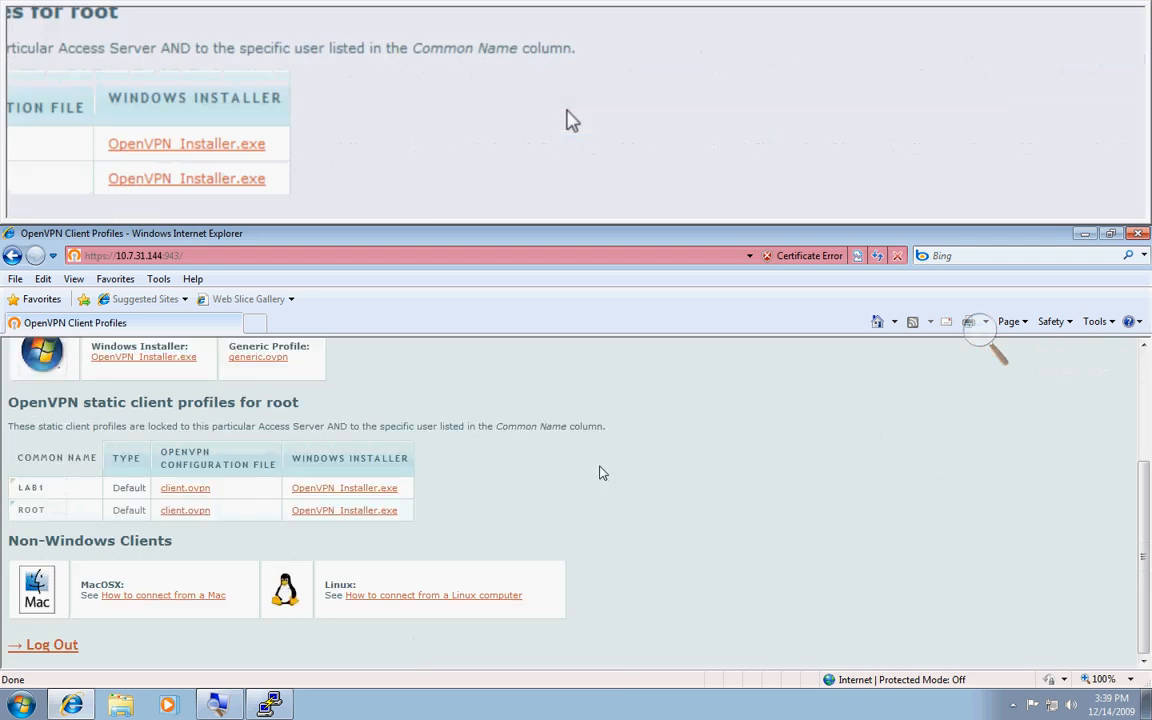
{"action": "scroll", "scroll_direction": "down", "scroll_amount": 3}
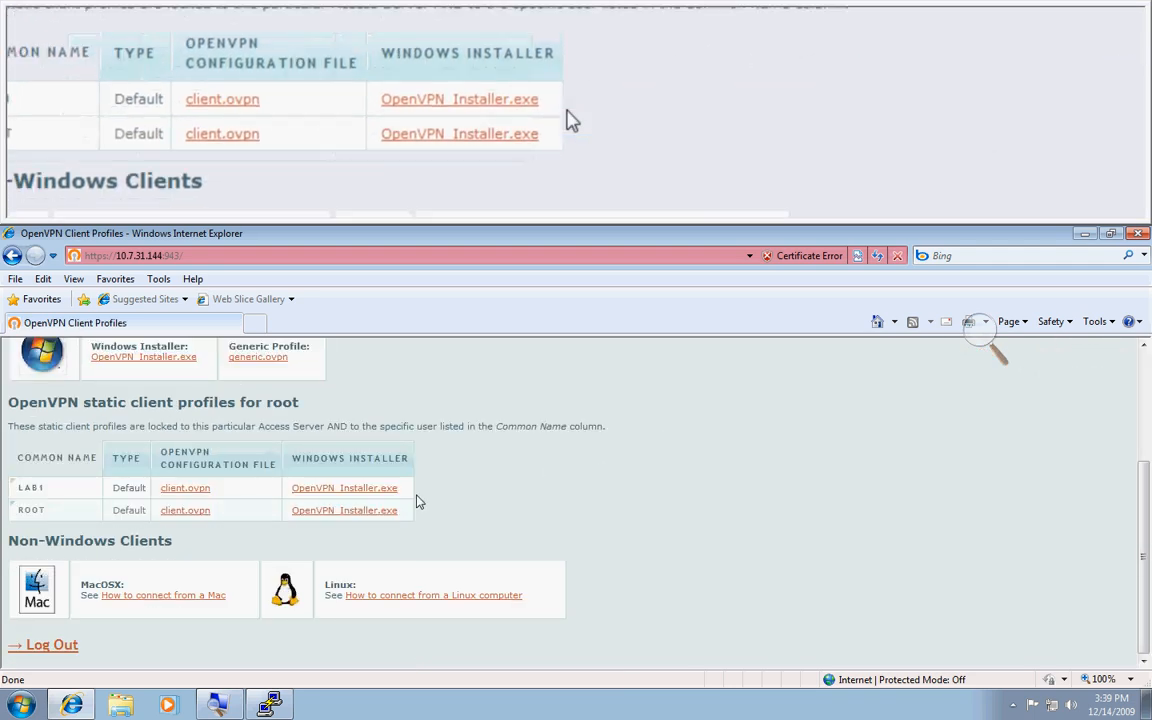
{"action": "scroll", "scroll_direction": "up", "scroll_amount": 3}
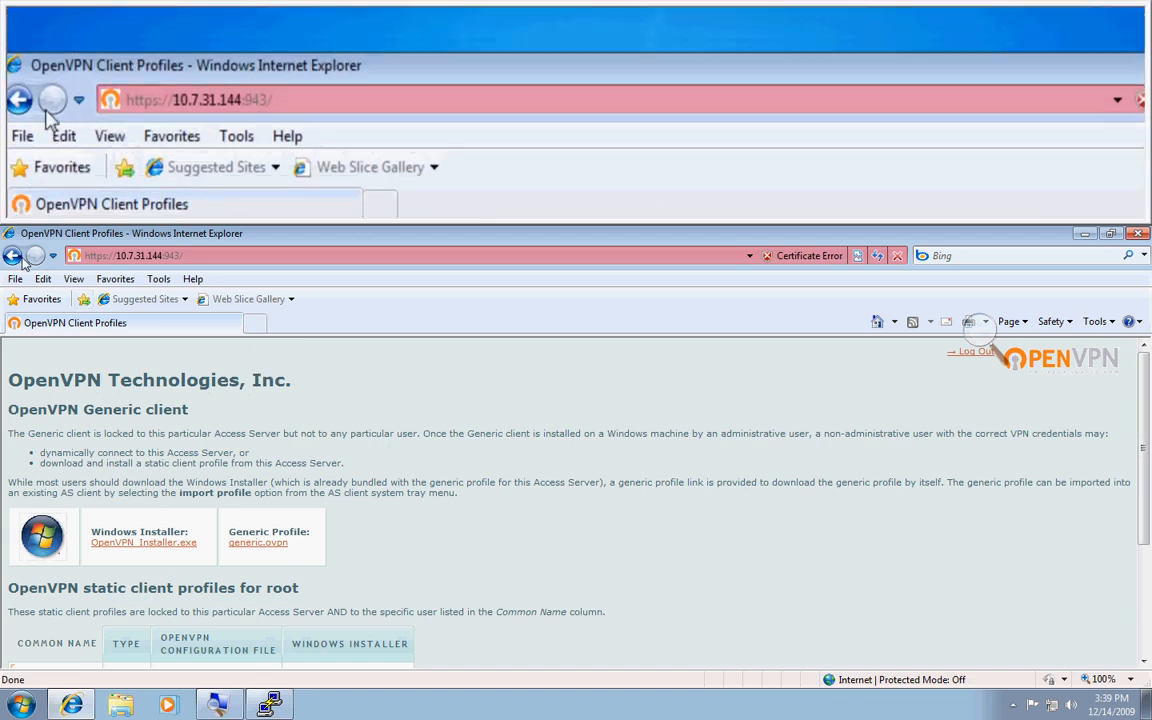
Append /admin to the URL to reach the admin Status Overview.
{"action": "left_click", "coordinate": [200, 108]}
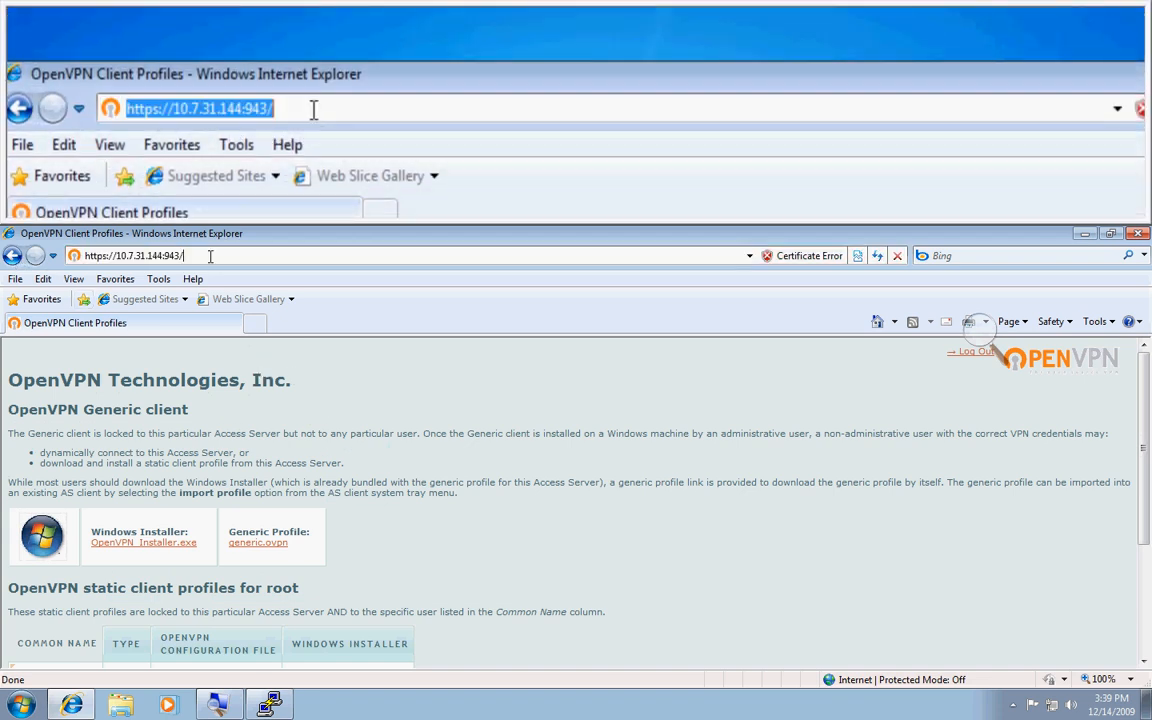
{"action": "type", "text": "/admin/status_overview"}
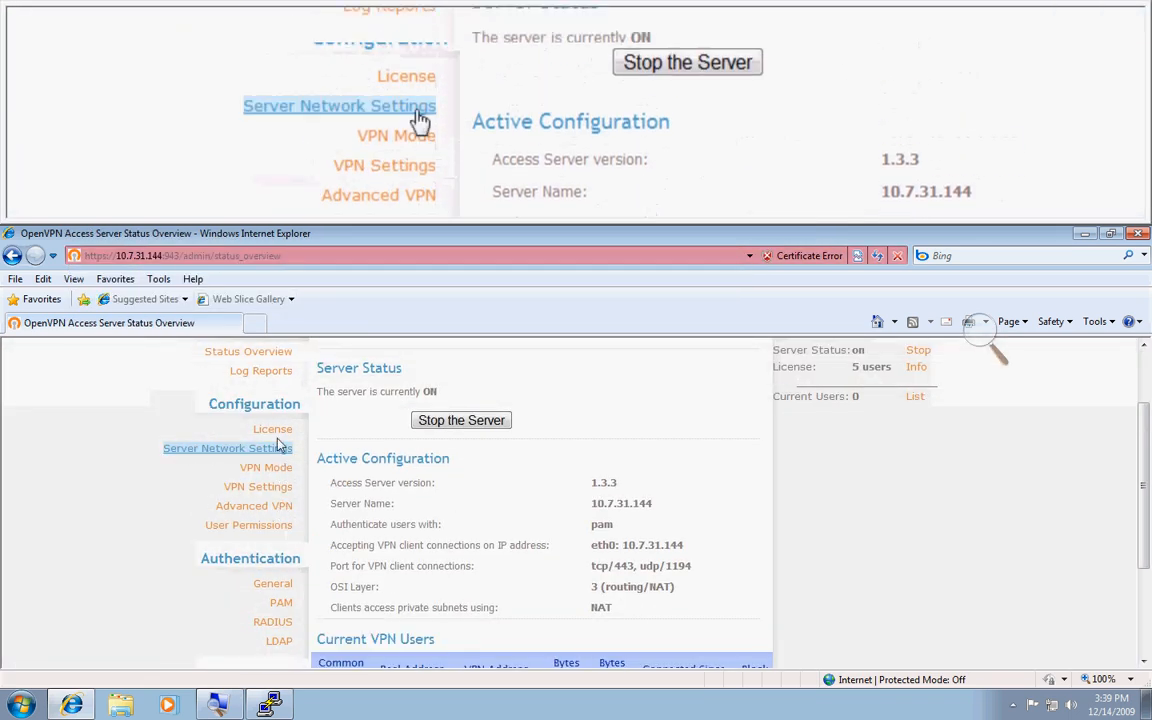
In VPN Settings set the static IP network to 10.9.0.0, save and update the running server.
{"action": "left_click", "coordinate": [228, 448]}
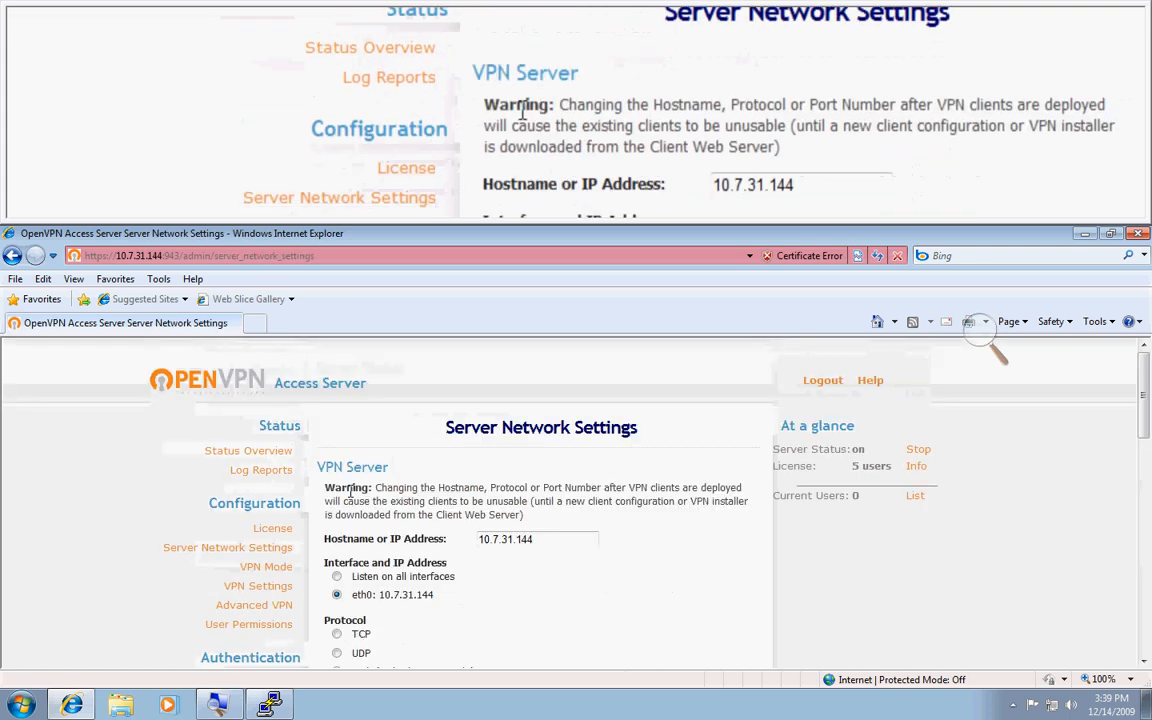
{"action": "left_click", "coordinate": [258, 586]}
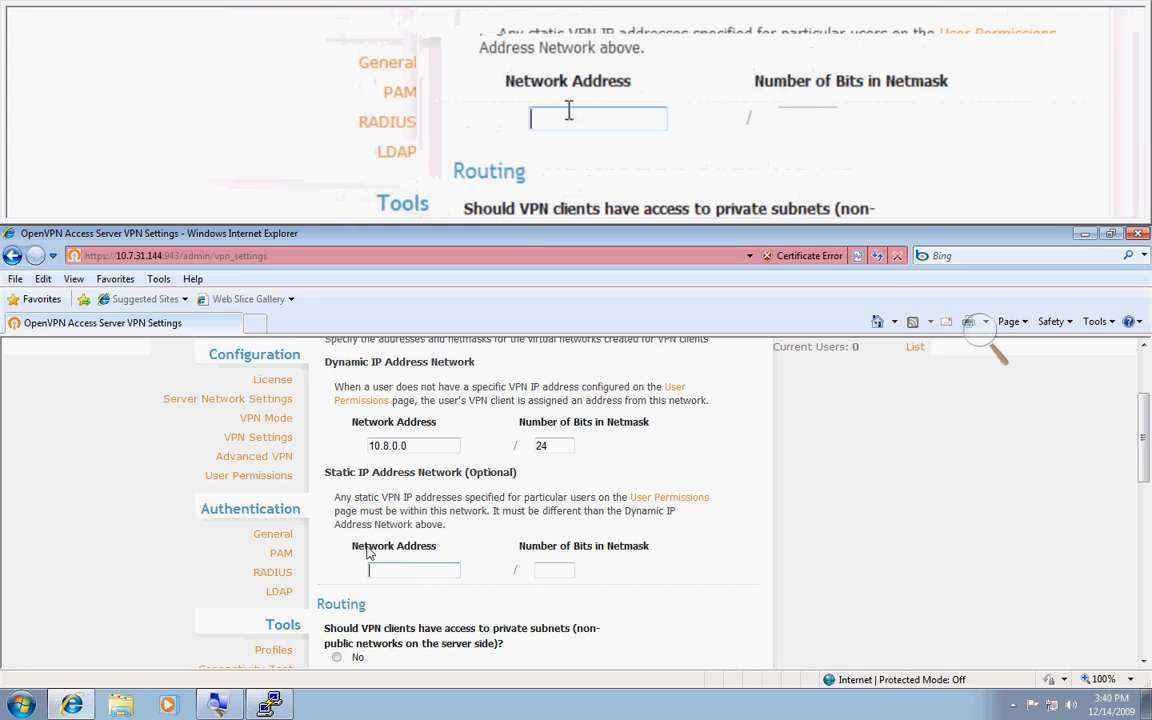
{"action": "type", "text": "10.9.0.0"}
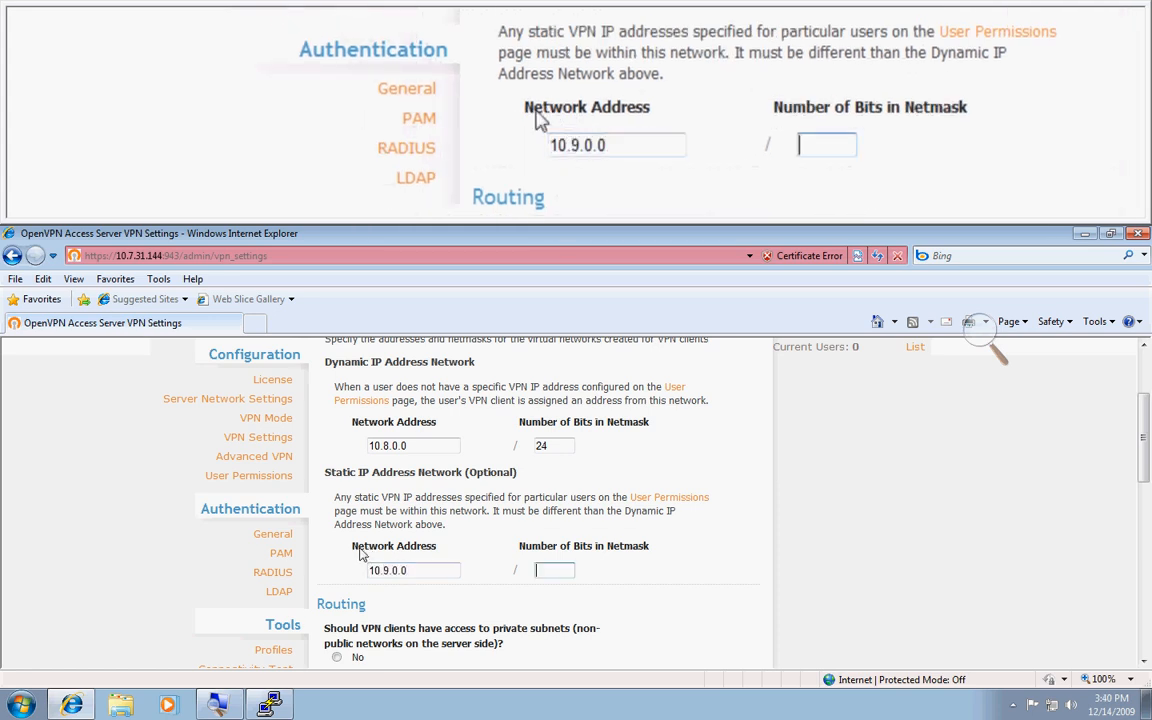
{"action": "scroll", "scroll_direction": "down", "scroll_amount": 3}
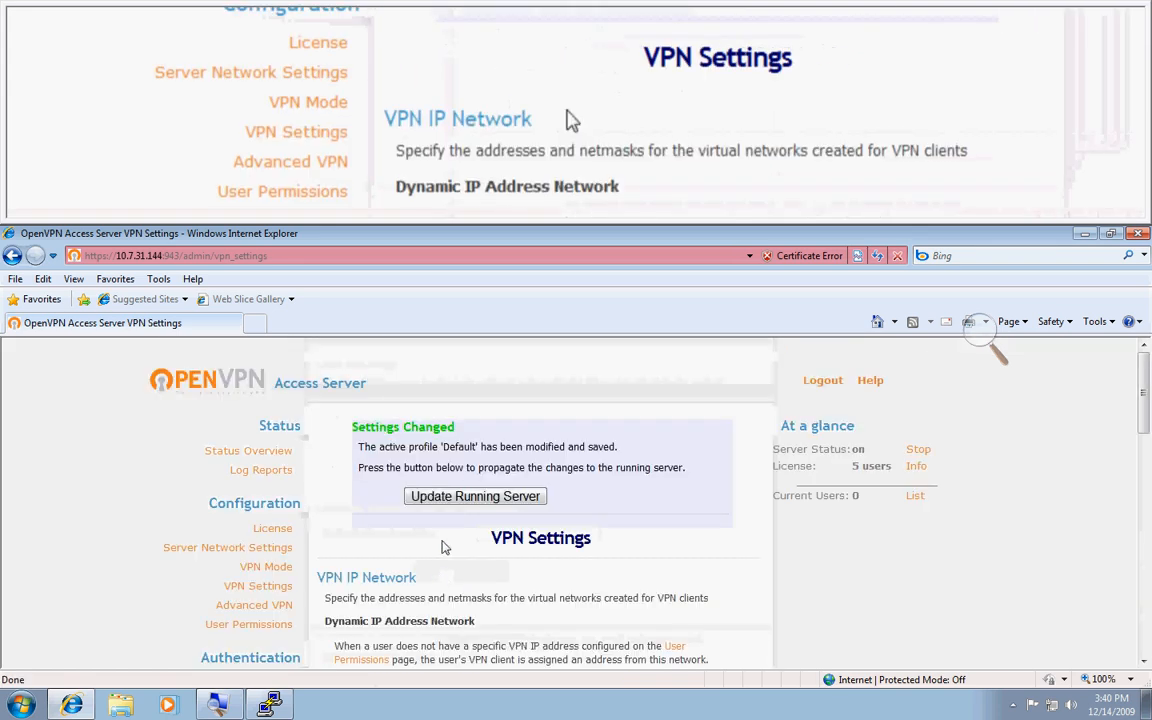
{"action": "left_click", "coordinate": [476, 496]}
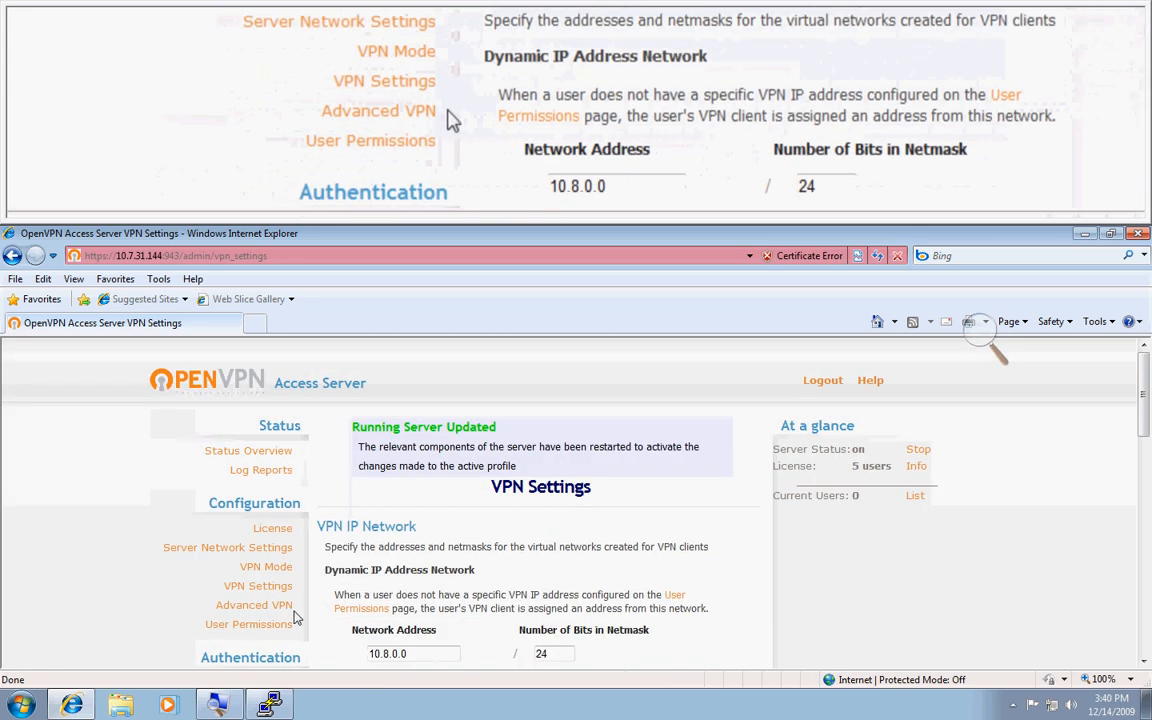
In User Permissions give lab2 VPN IP 10.9.0.2, save and update the running server.
{"action": "left_click", "coordinate": [248, 624]}
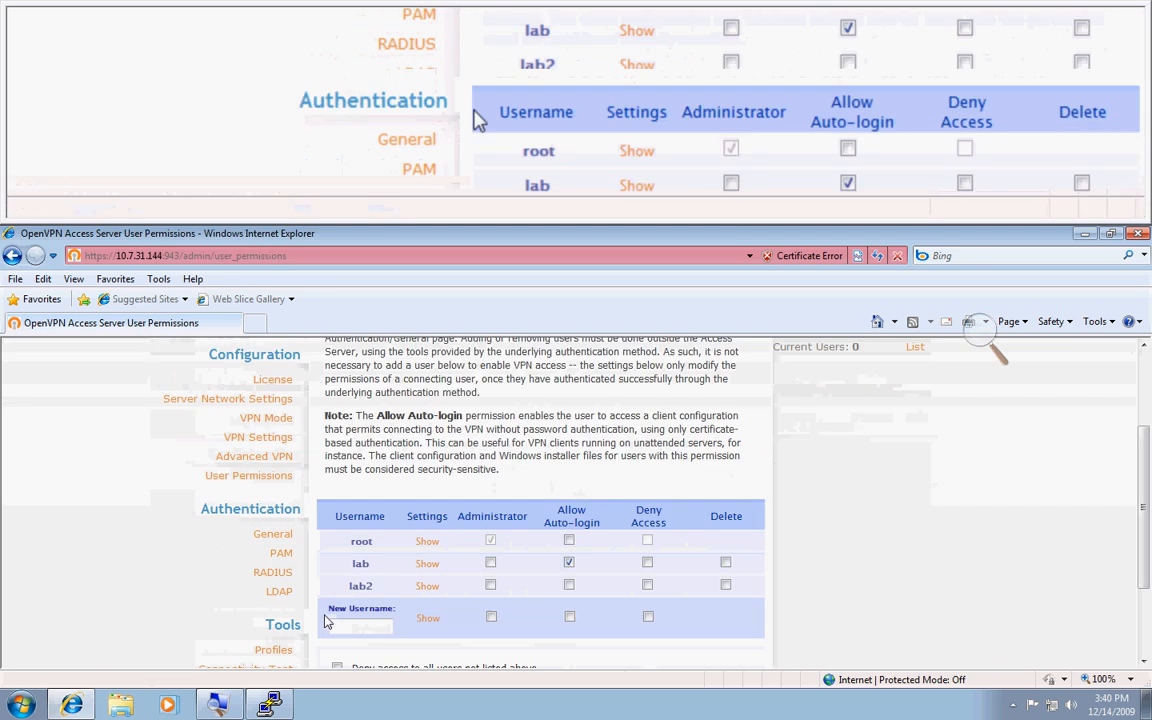
{"action": "left_click", "coordinate": [428, 584]}
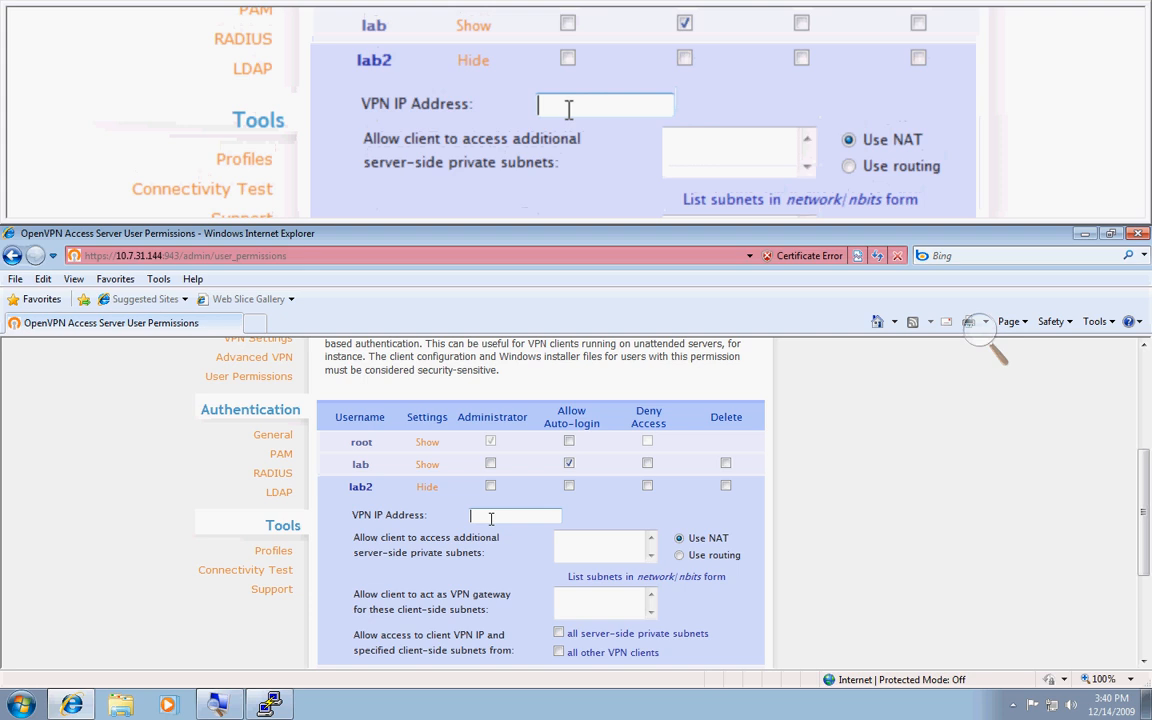
{"action": "type", "text": "10.9.0.2"}
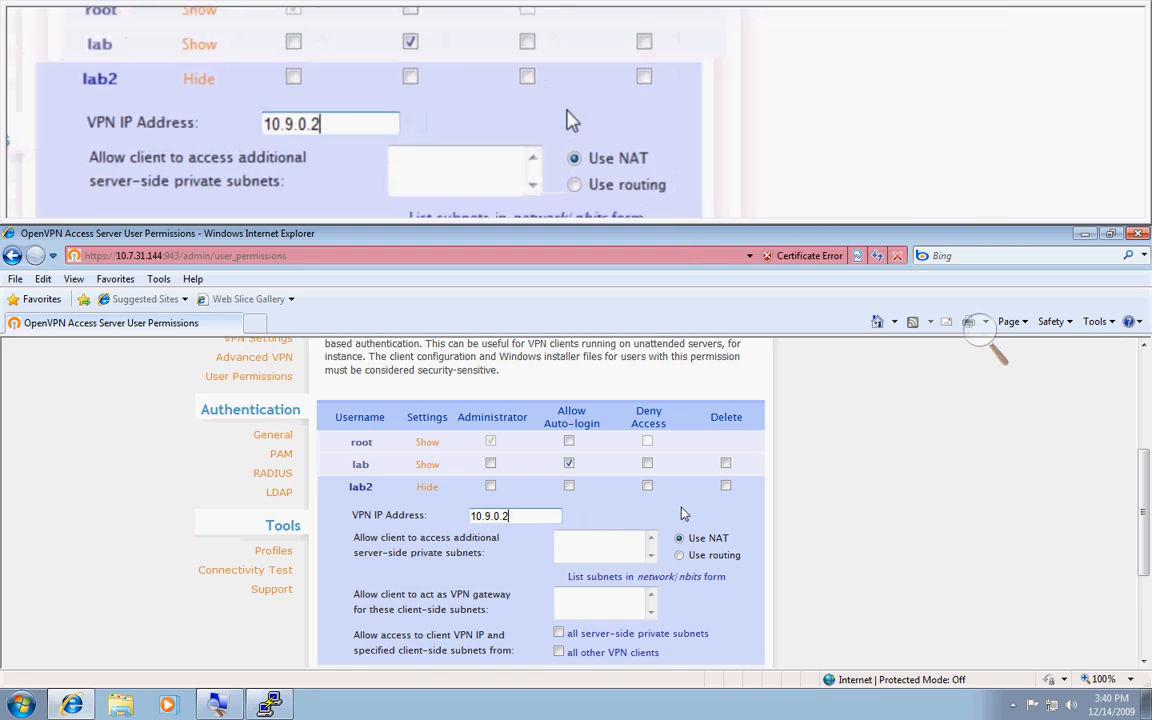
{"action": "scroll", "scroll_direction": "down", "scroll_amount": 3}
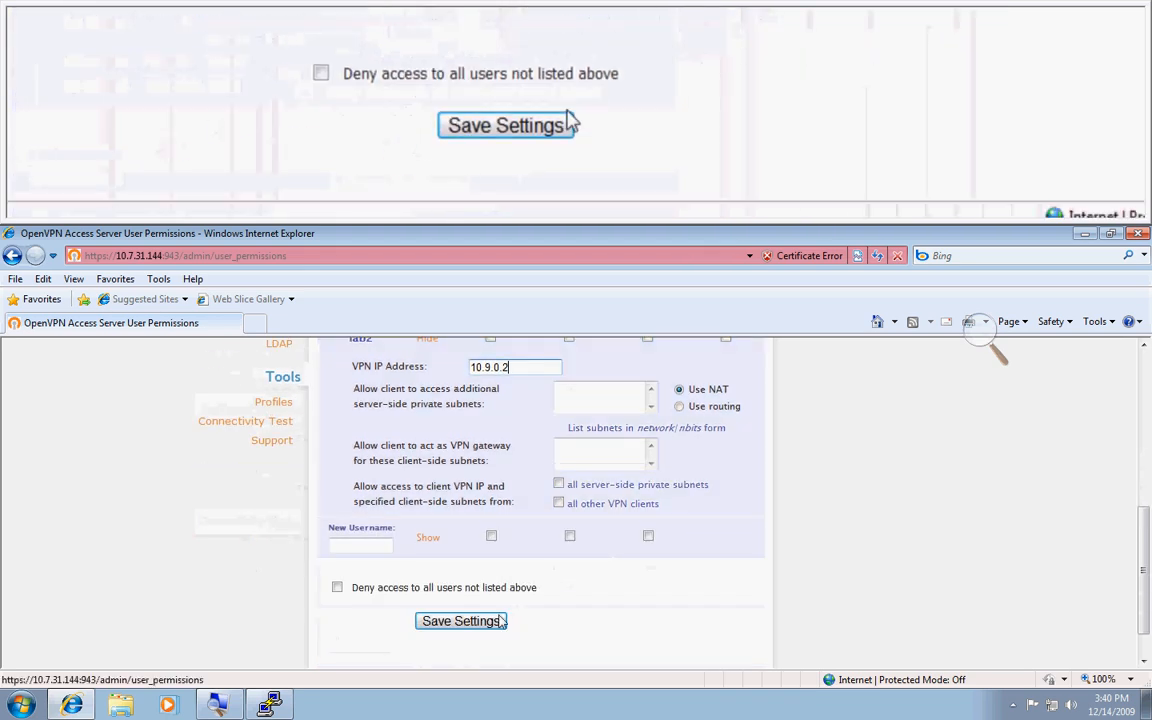
{"action": "left_click", "coordinate": [460, 620]}
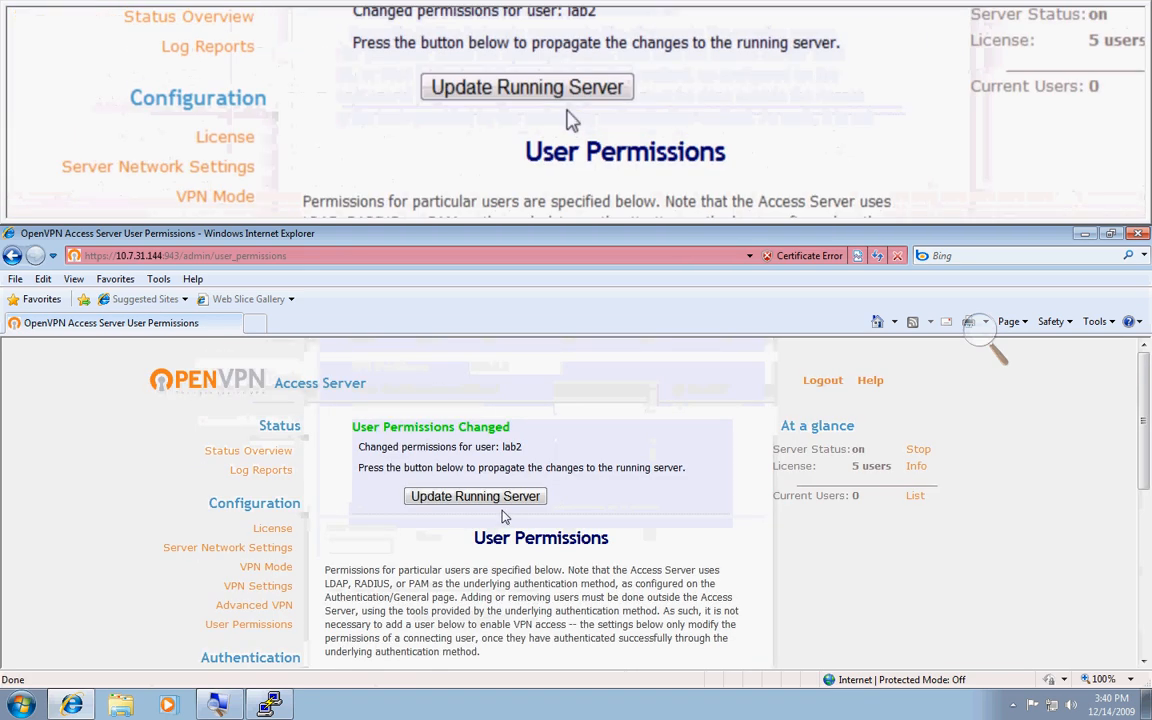
{"action": "left_click", "coordinate": [476, 496]}
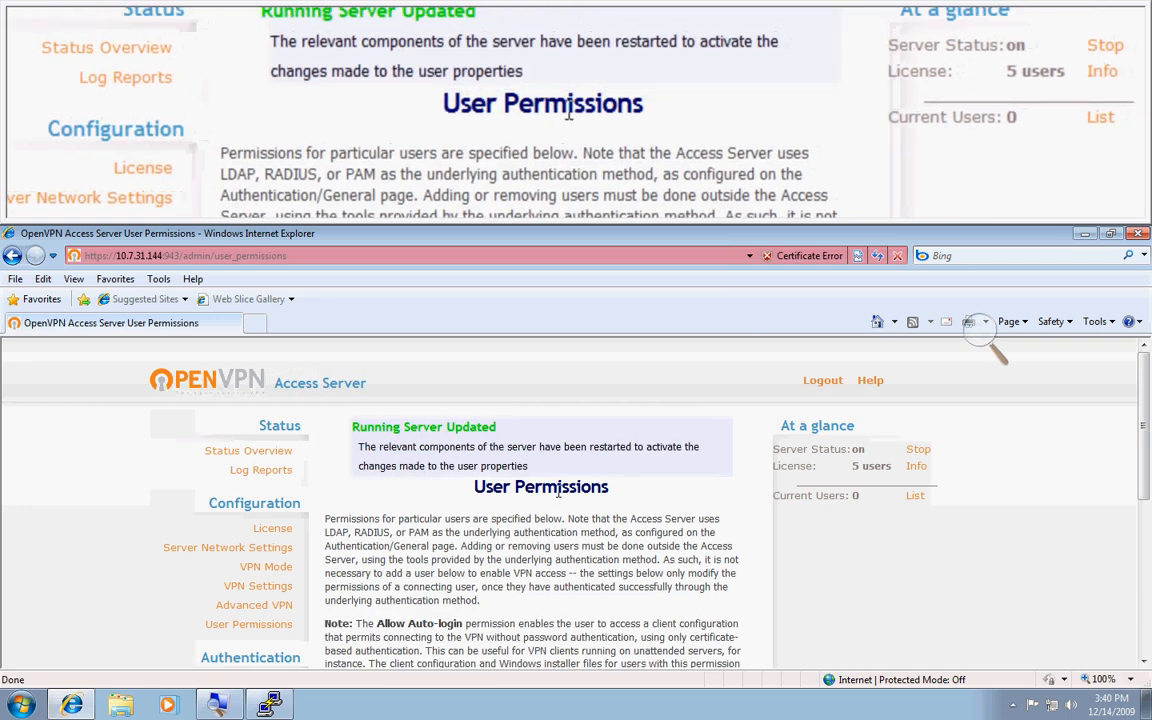
{"action": "scroll", "scroll_direction": "down", "scroll_amount": 3}
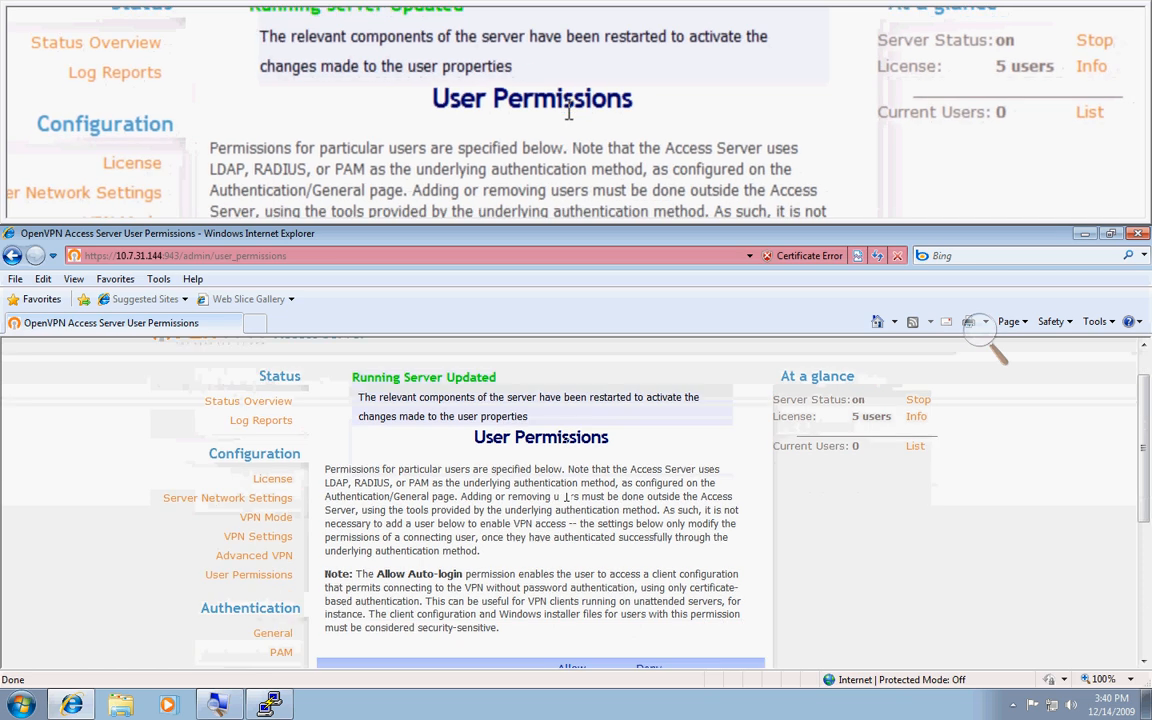
{"action": "scroll", "scroll_direction": "down", "scroll_amount": 3}
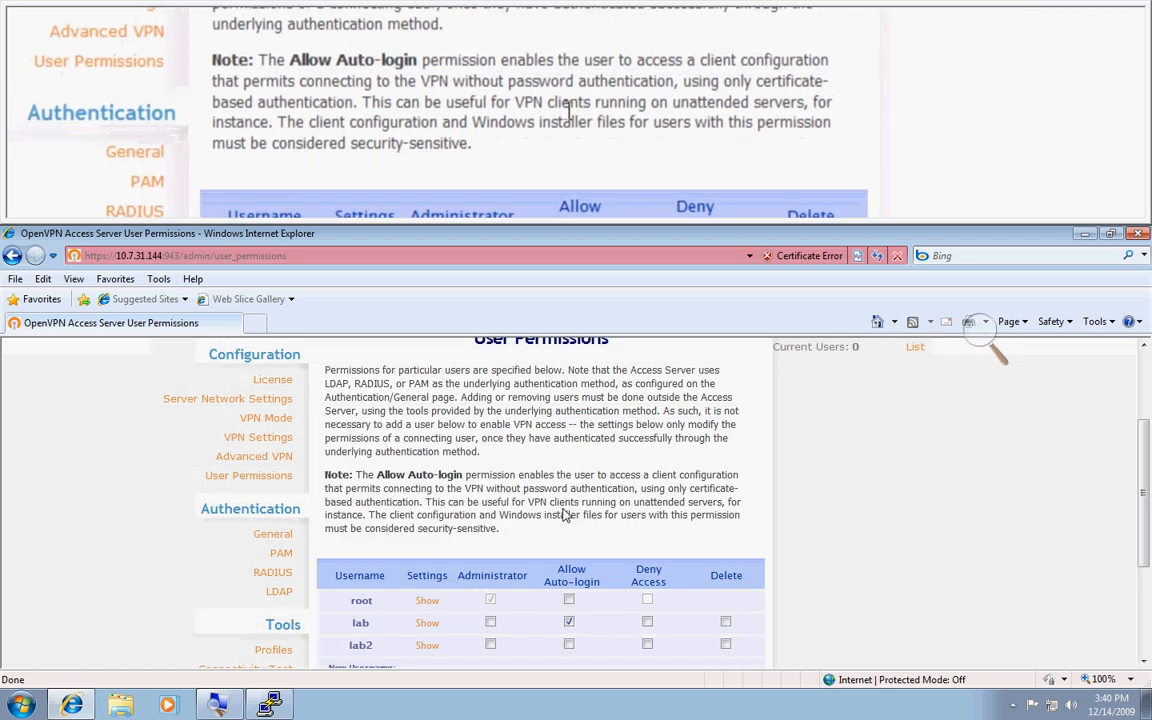